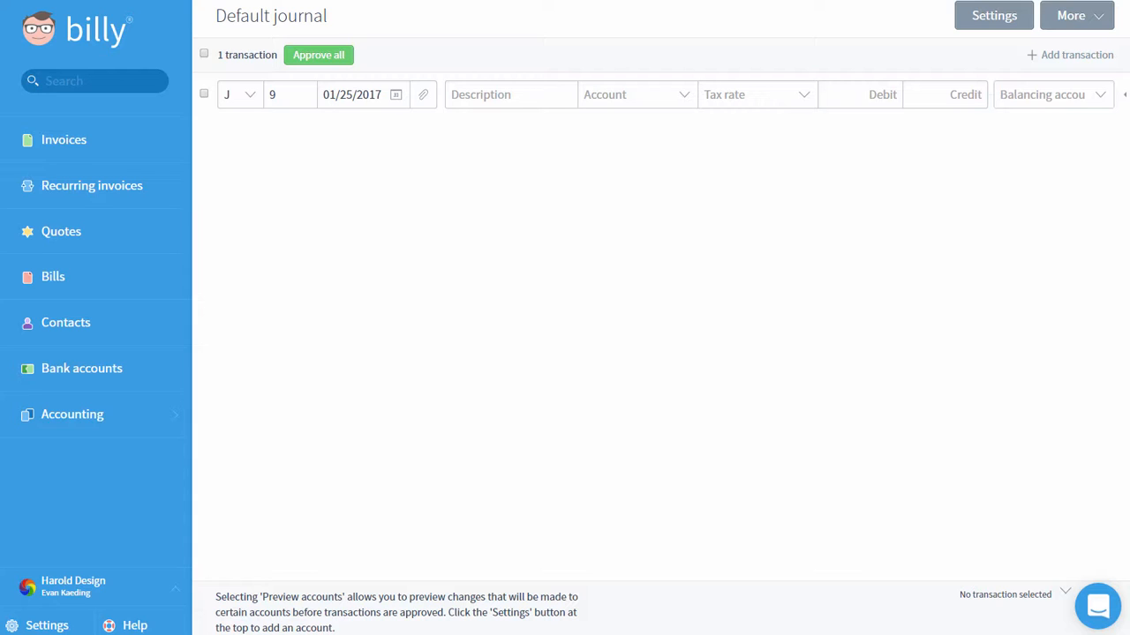
{"action": "mouse_move", "coordinate": [969, 161]}
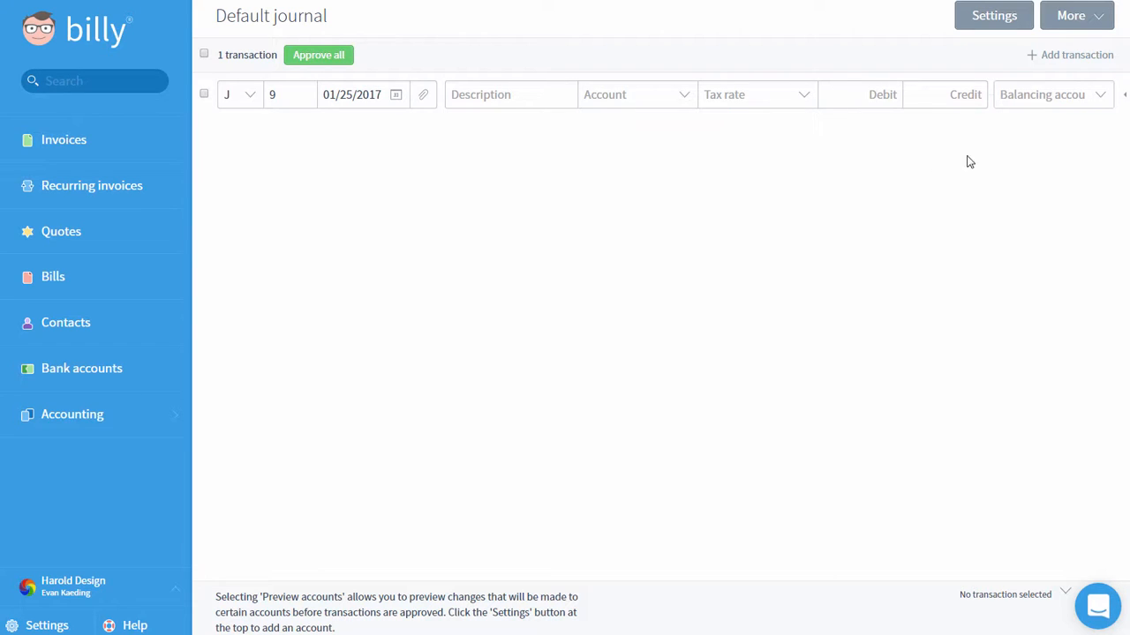
{"action": "mouse_move", "coordinate": [303, 179]}
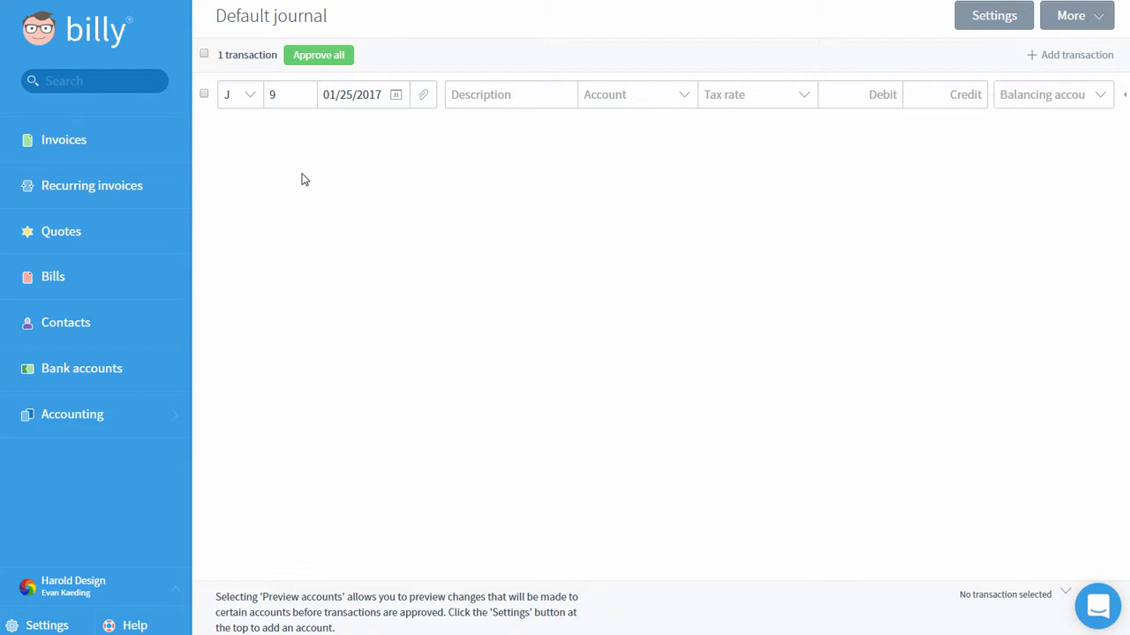
Change transaction 9's date to 01/24/2017 using the date picker.
{"action": "left_click", "coordinate": [250, 94]}
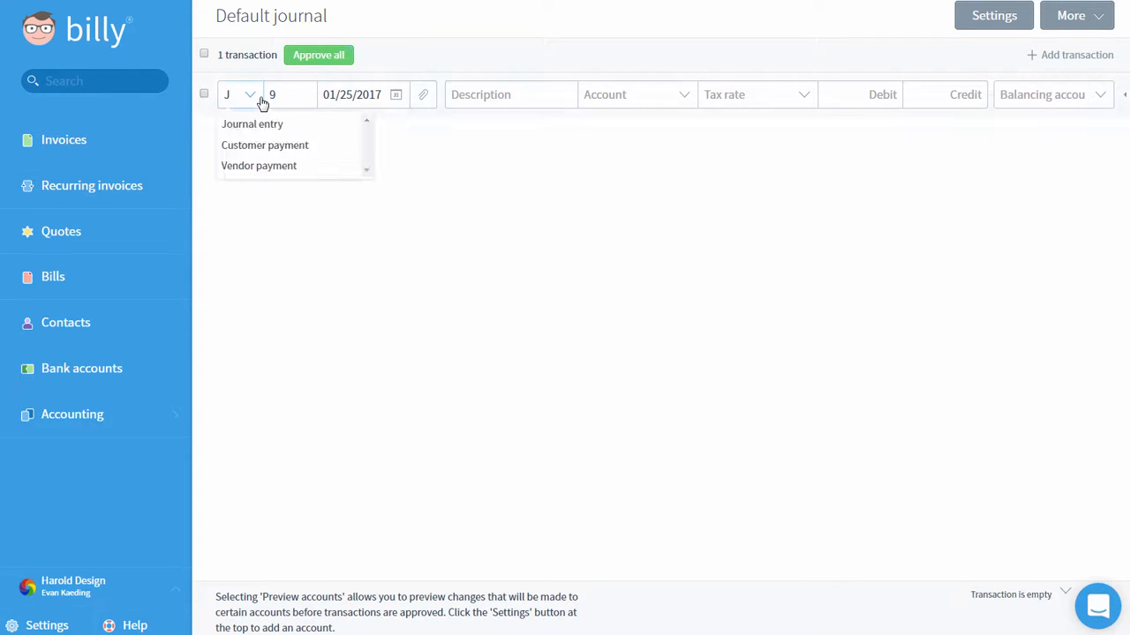
{"action": "mouse_move", "coordinate": [328, 145]}
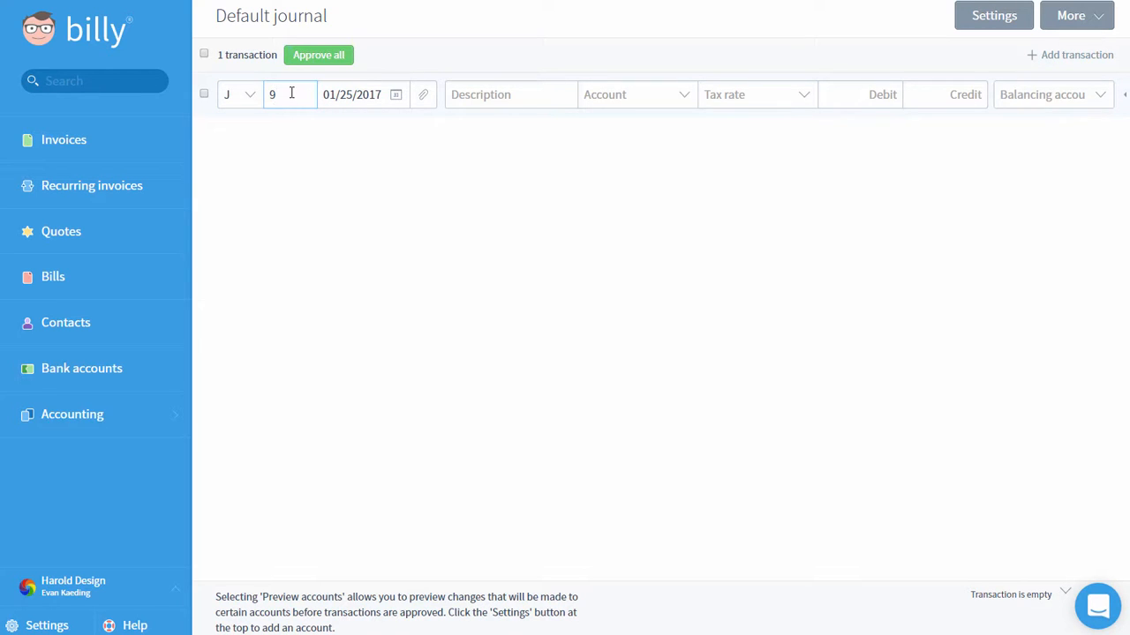
{"action": "left_click", "coordinate": [395, 94]}
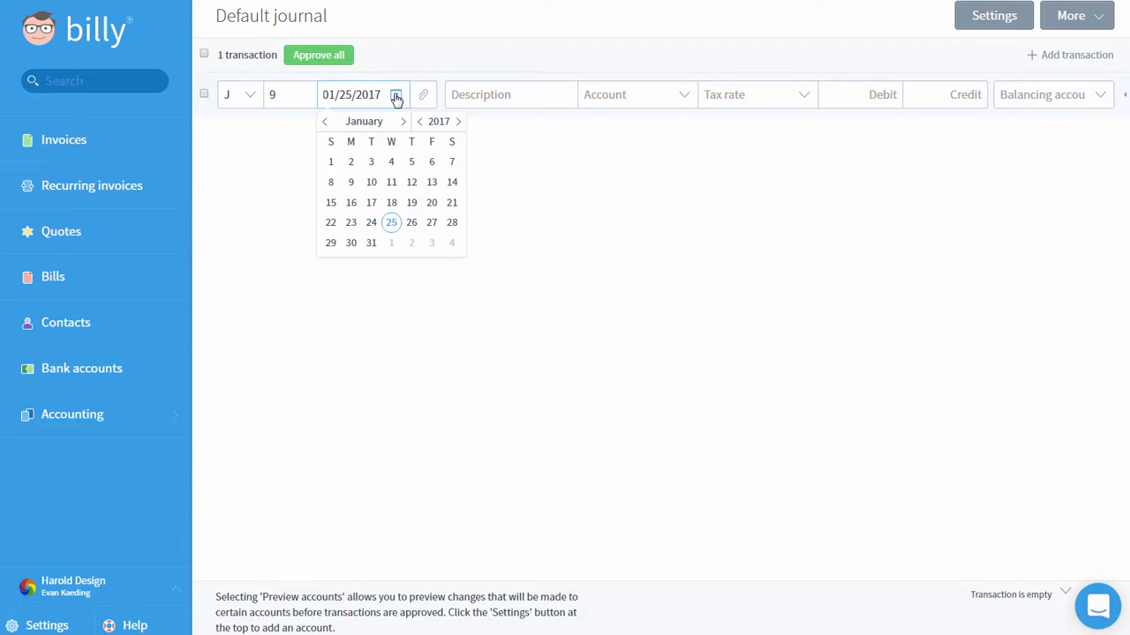
{"action": "left_click", "coordinate": [371, 221]}
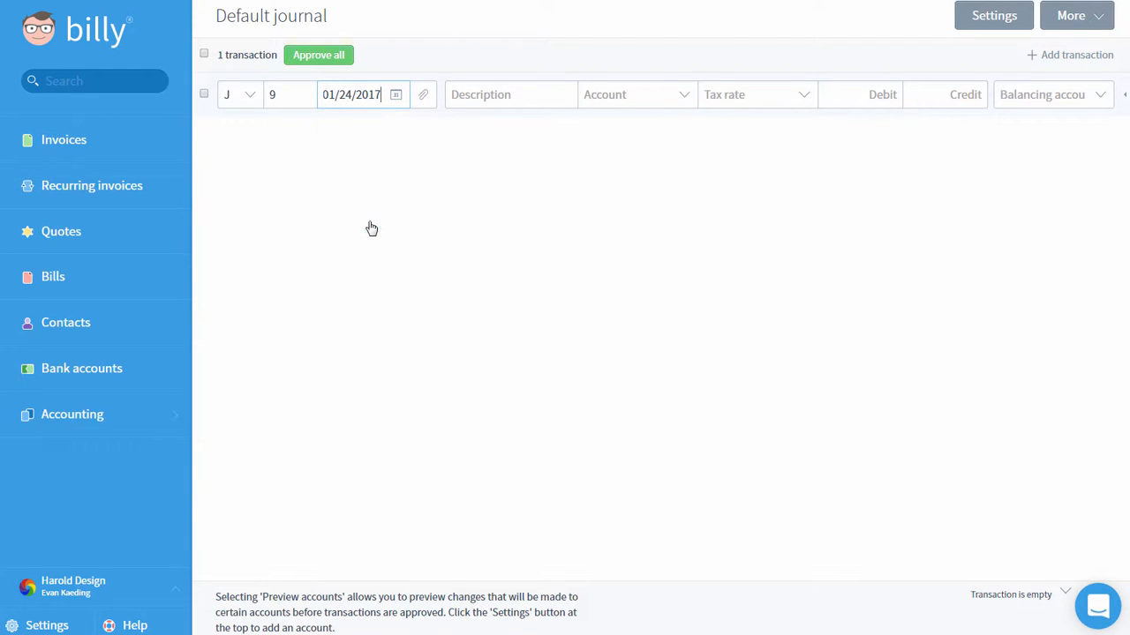
{"action": "mouse_move", "coordinate": [424, 95]}
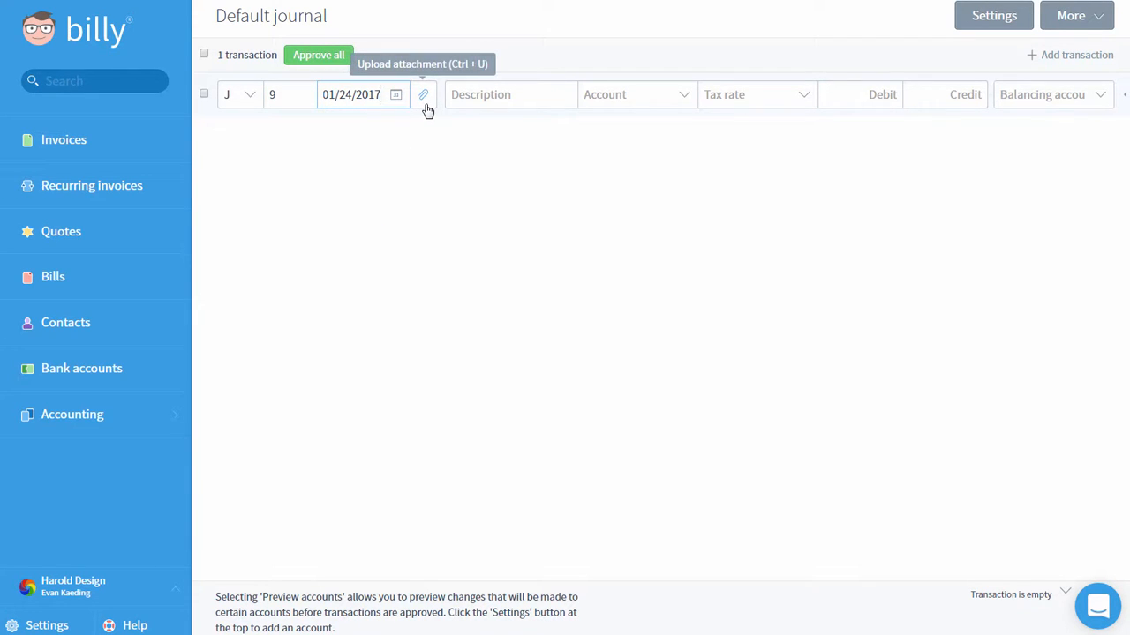
{"action": "left_click", "coordinate": [511, 95]}
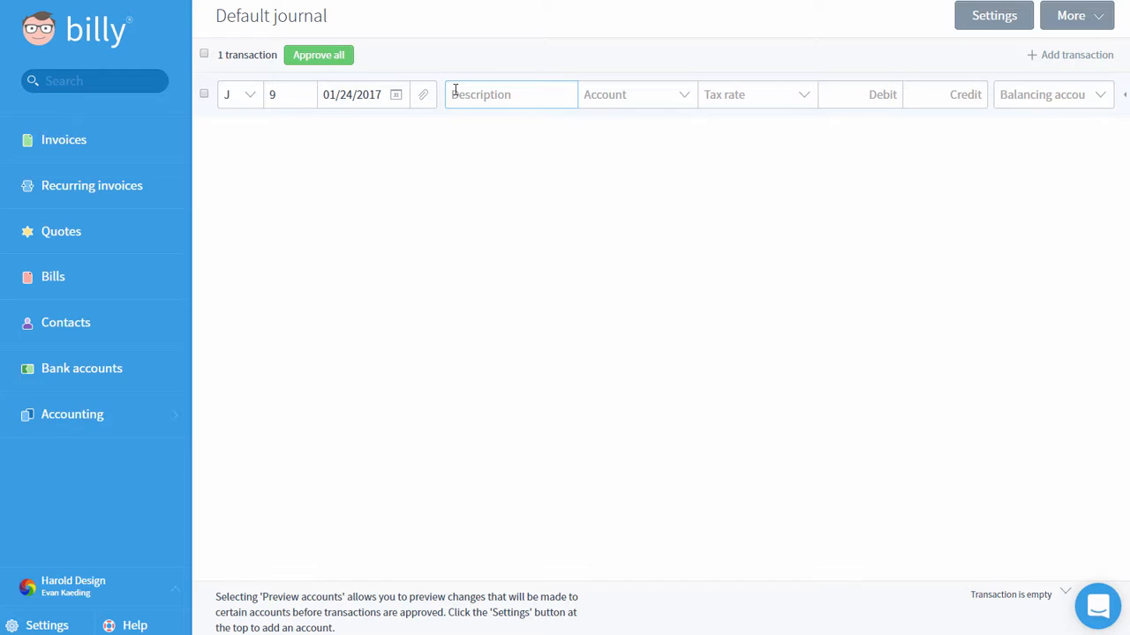
{"action": "mouse_move", "coordinate": [1025, 70]}
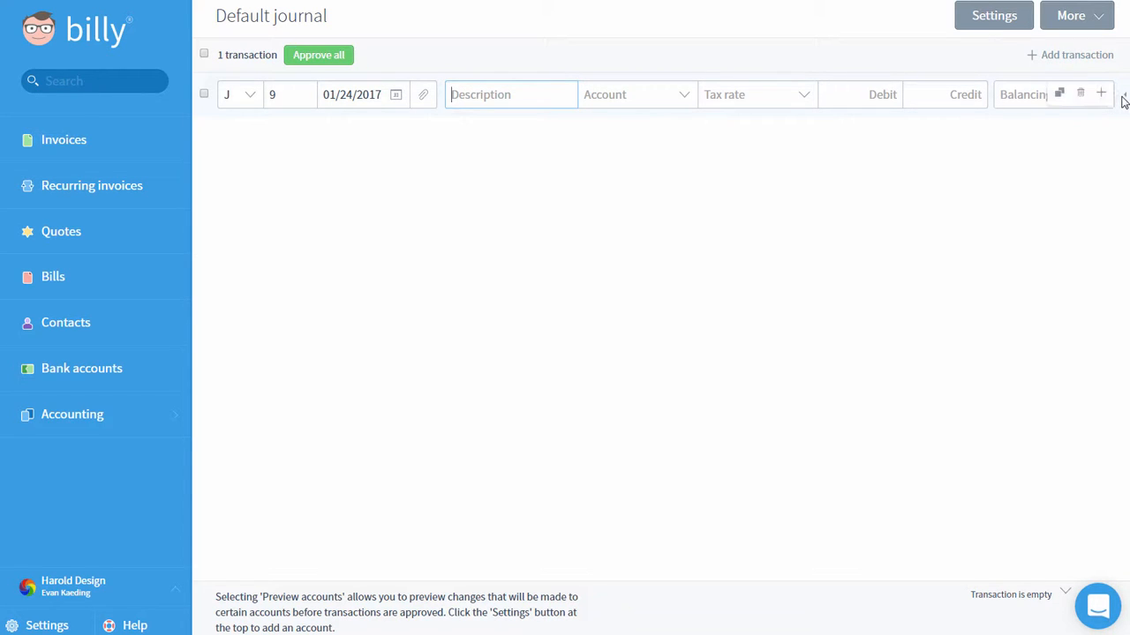
{"action": "mouse_move", "coordinate": [1098, 94]}
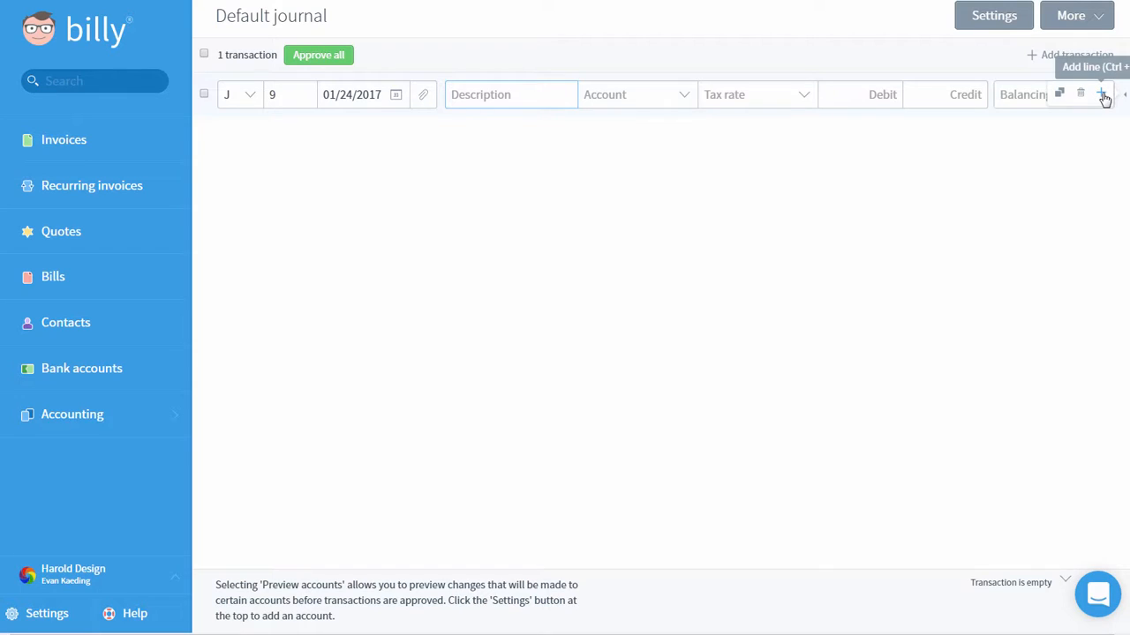
Add a second blank line to transaction 9 with the + button.
{"action": "left_click", "coordinate": [1100, 94]}
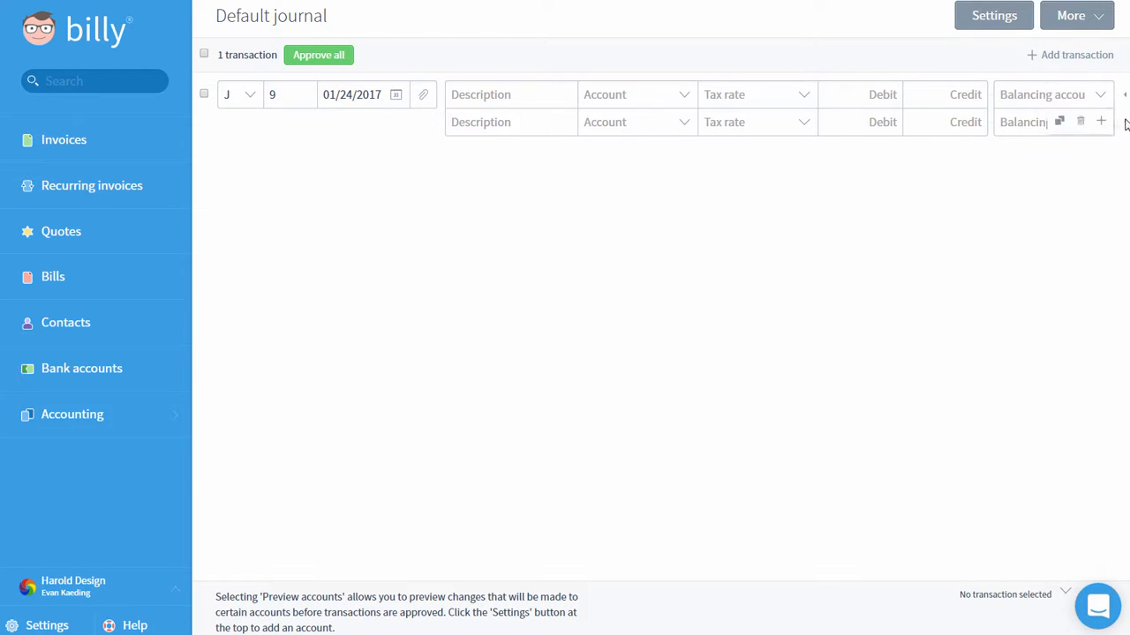
{"action": "mouse_move", "coordinate": [1078, 122]}
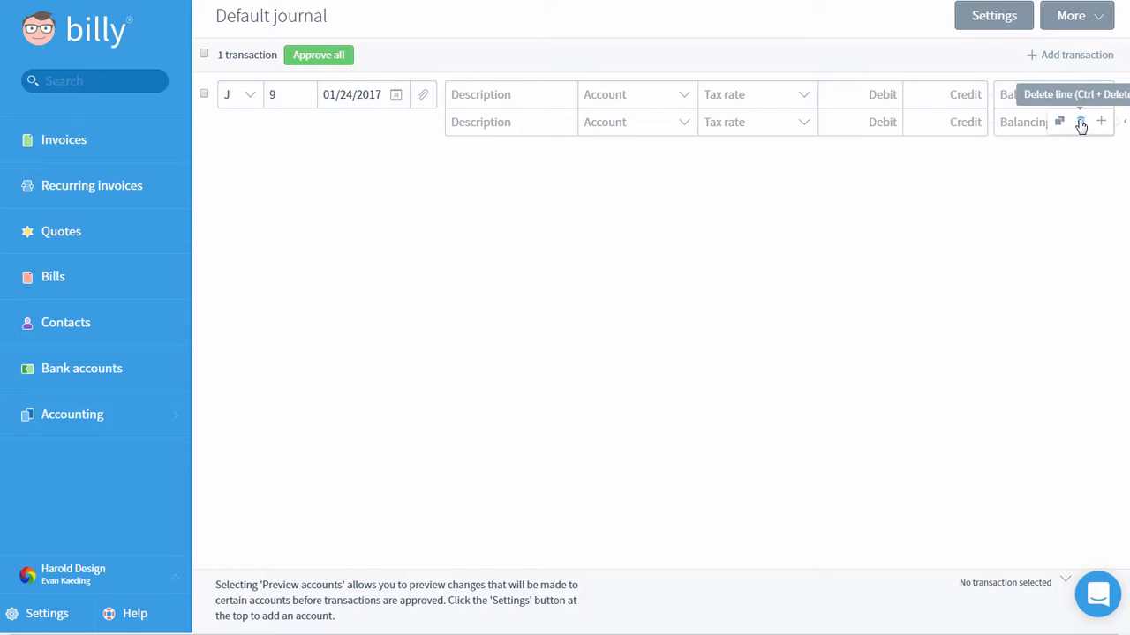
{"action": "mouse_move", "coordinate": [1059, 123]}
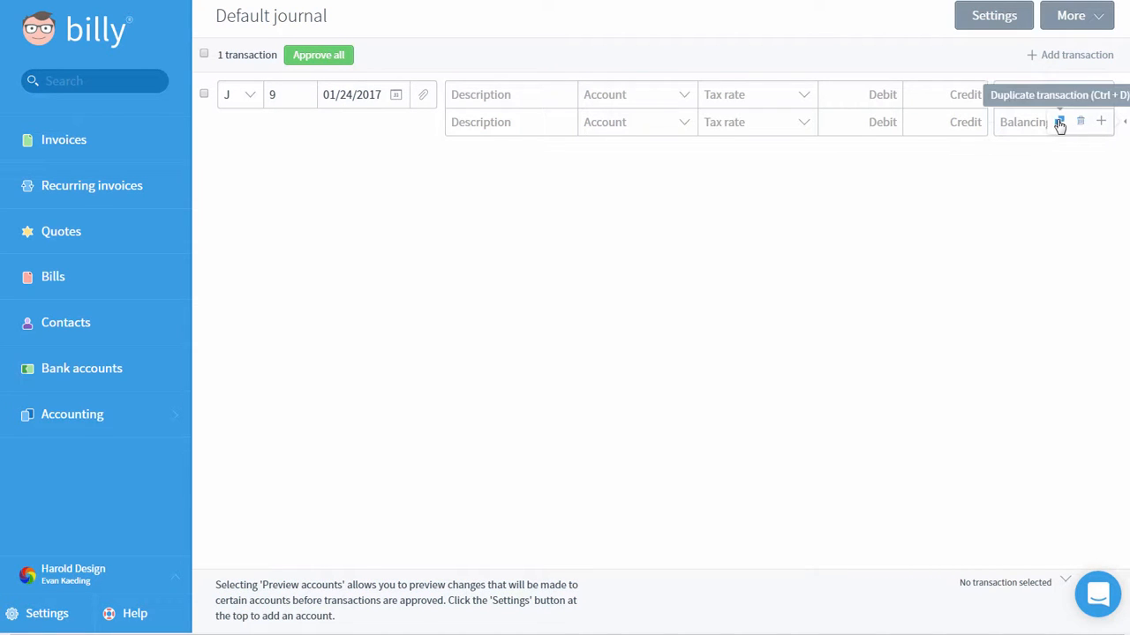
{"action": "mouse_move", "coordinate": [1078, 122]}
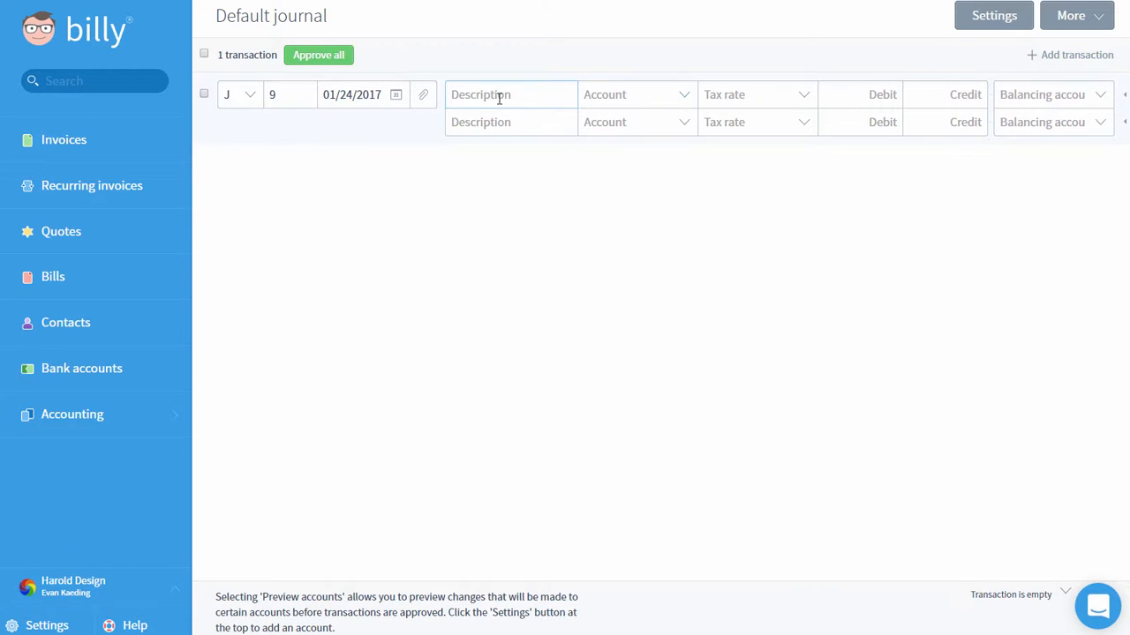
Enter 'Bought property' on PP&E and 'Paid cash' on Bank of America Checking, 1,000.00 each.
{"action": "type", "text": "Bought property"}
{"action": "left_click", "coordinate": [637, 94]}
{"action": "type", "text": "pp"}
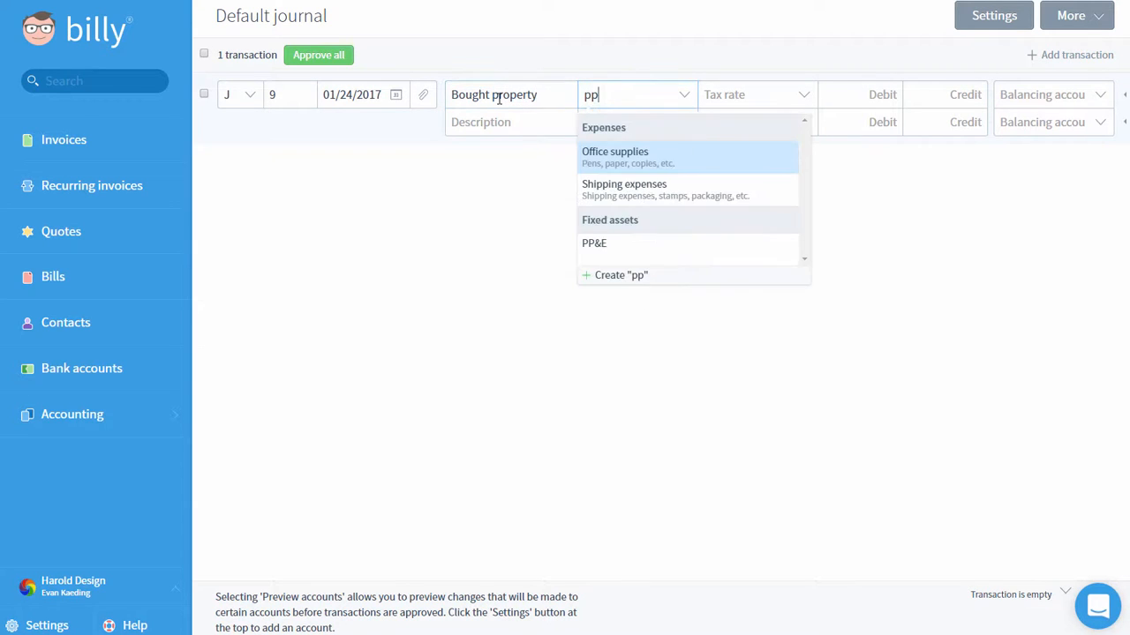
{"action": "mouse_move", "coordinate": [594, 242]}
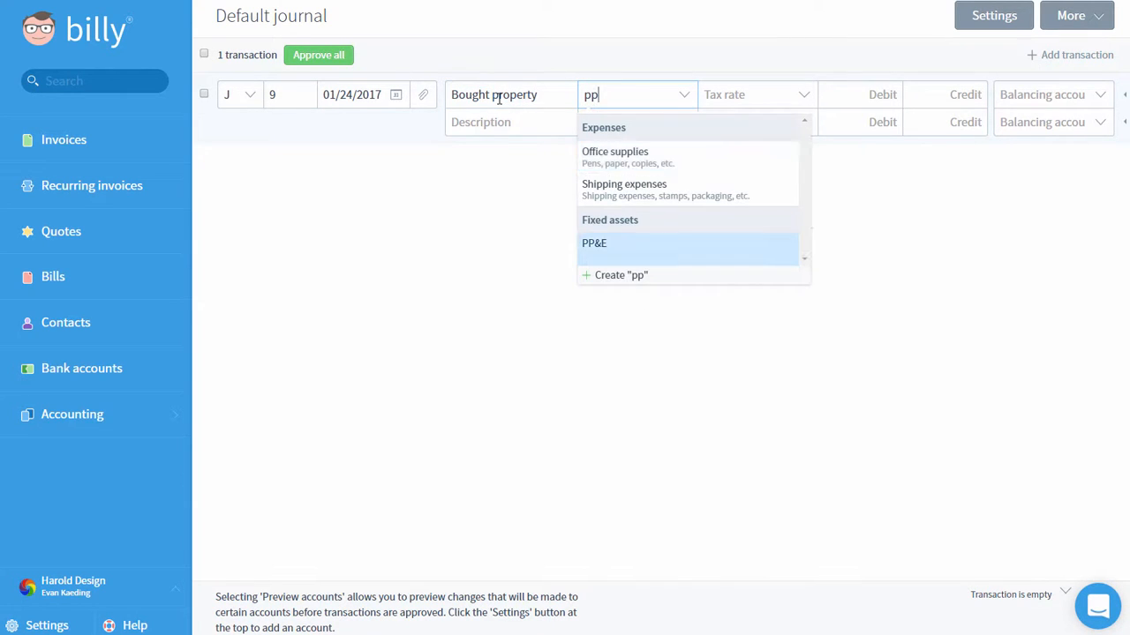
{"action": "left_click", "coordinate": [594, 243]}
{"action": "type", "text": "1,000"}
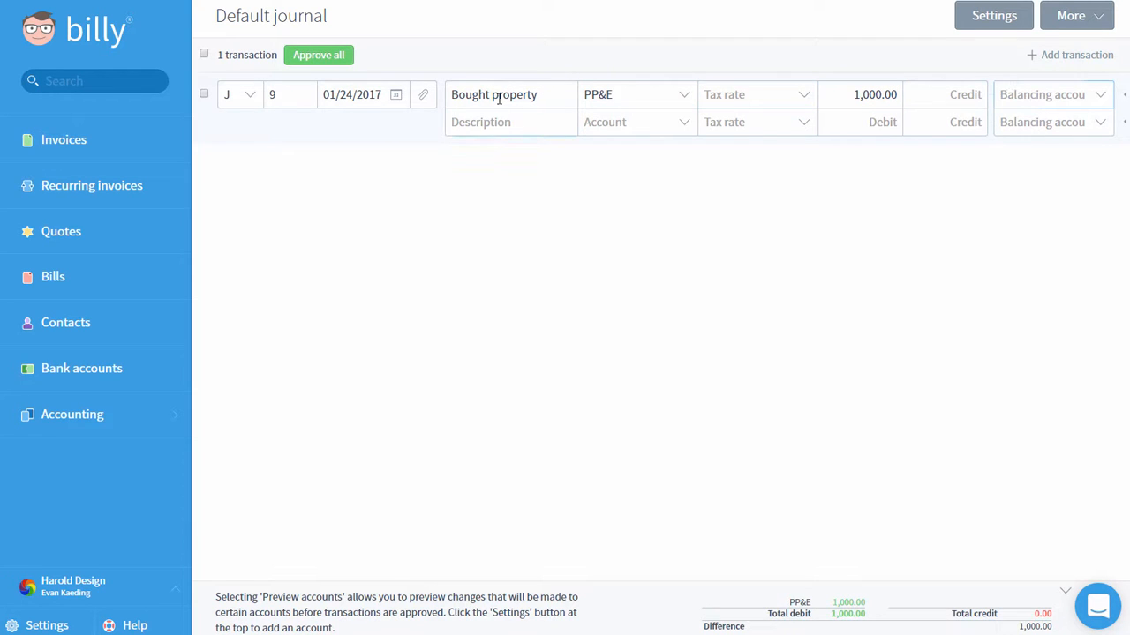
{"action": "type", "text": "Paid cash"}
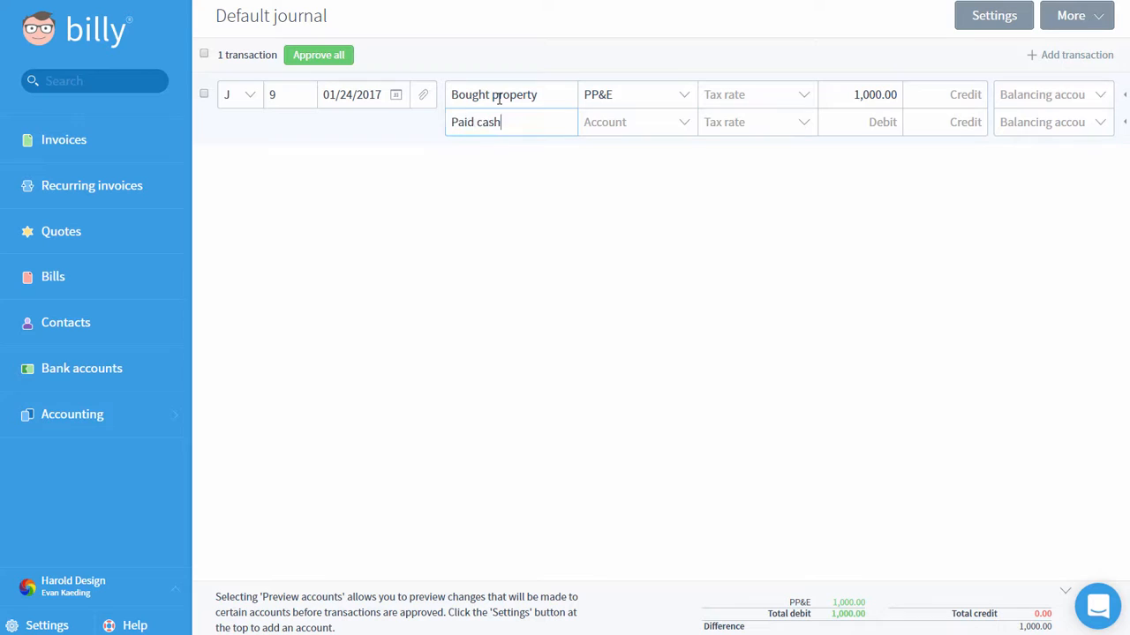
{"action": "type", "text": "ban"}
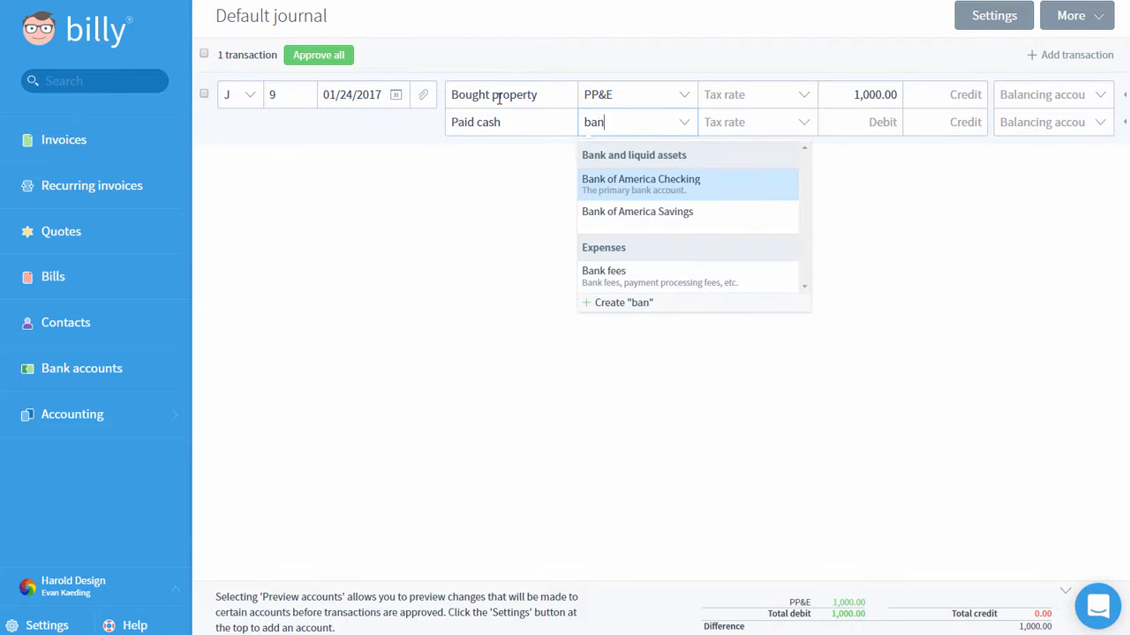
{"action": "left_click", "coordinate": [640, 178]}
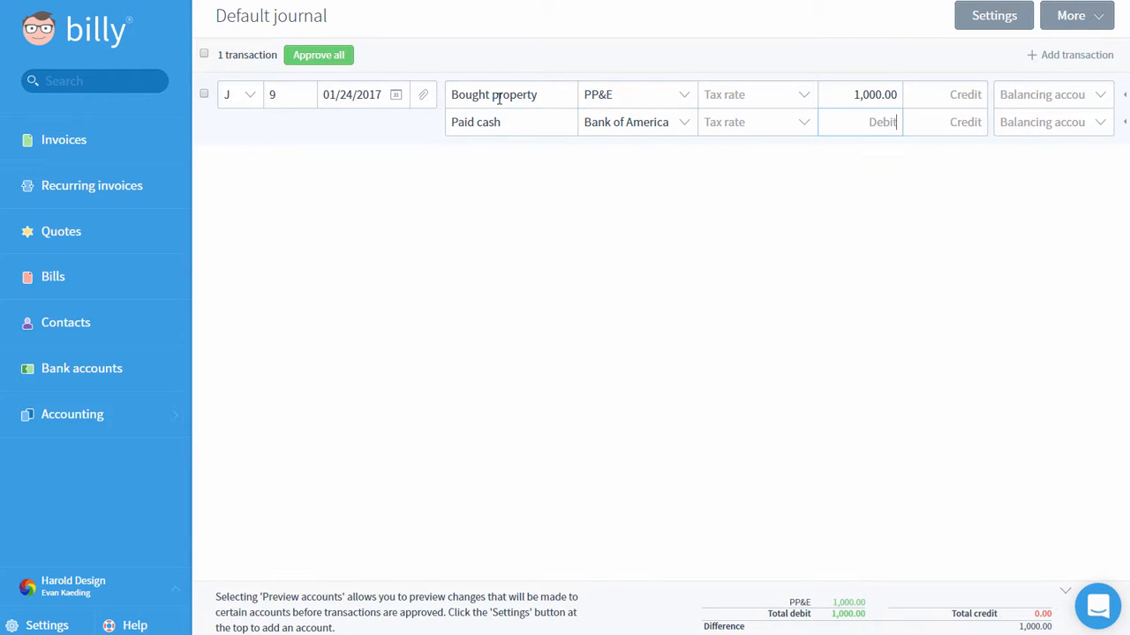
{"action": "type", "text": "1000"}
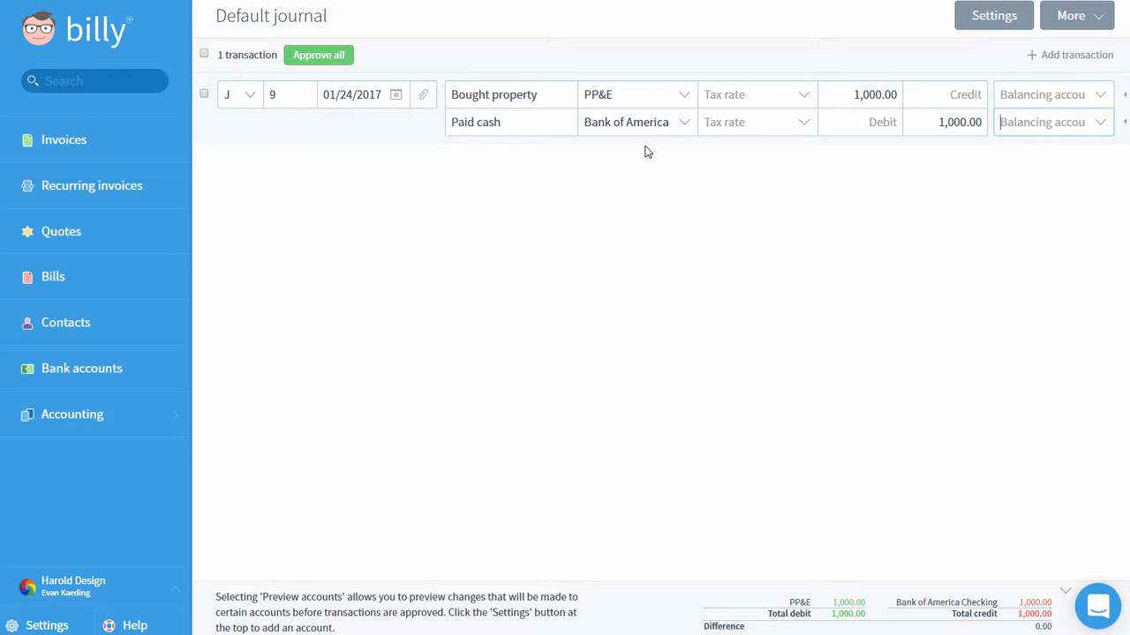
{"action": "mouse_move", "coordinate": [764, 165]}
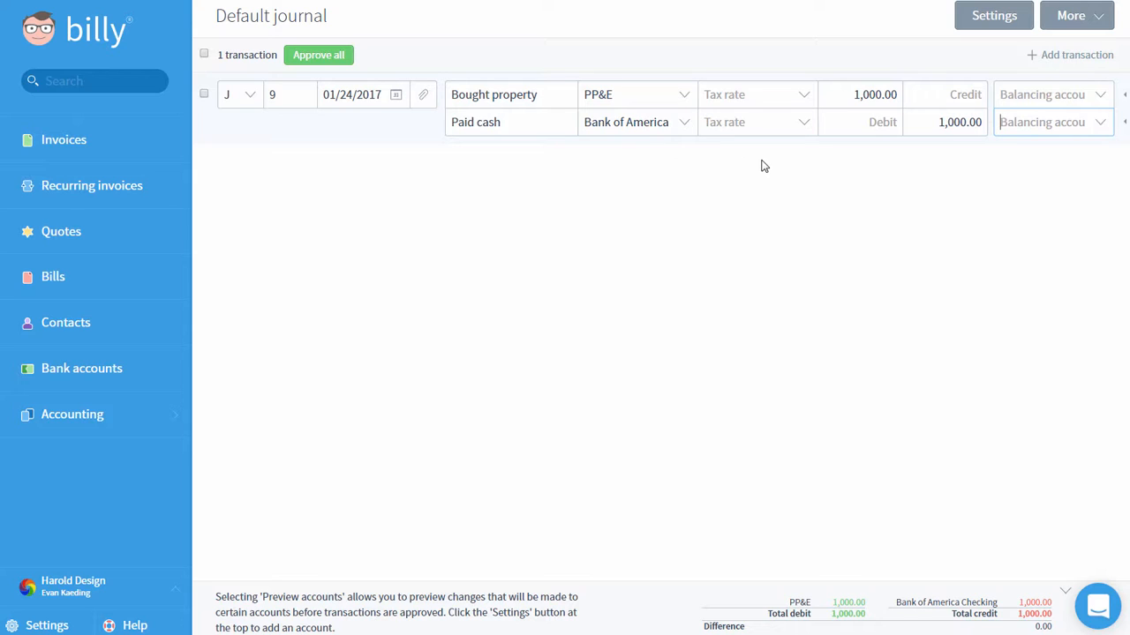
{"action": "mouse_move", "coordinate": [1069, 54]}
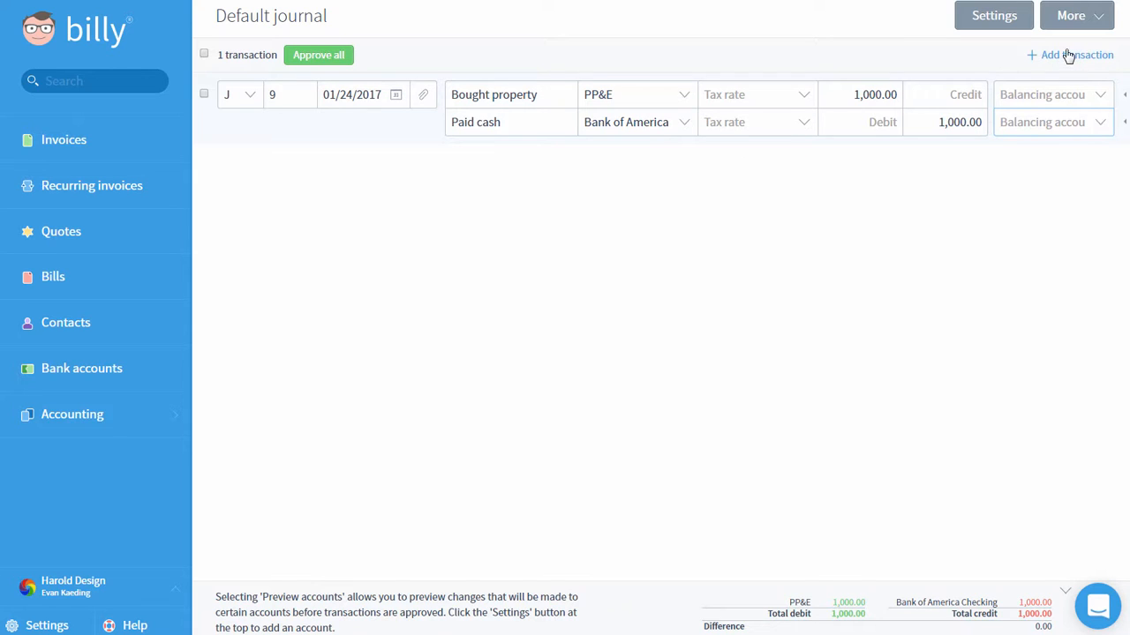
Add entry 10 'Bought property' debiting PP&E 1,000.00 against Bank of America, and delete empty entry 11.
{"action": "left_click", "coordinate": [1077, 54]}
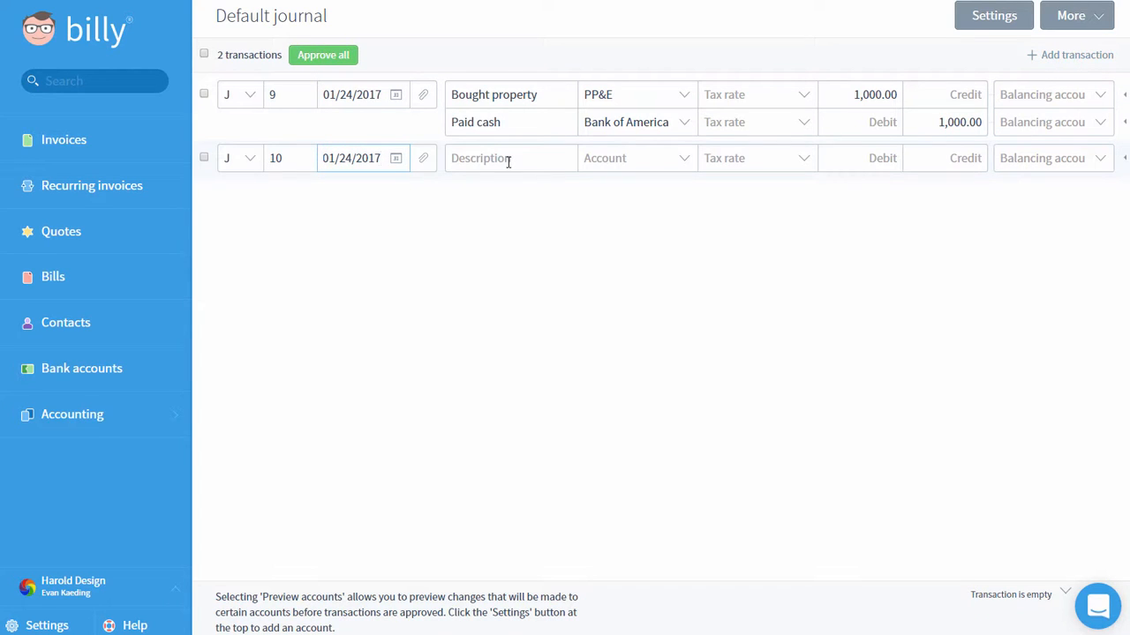
{"action": "type", "text": "Bought property"}
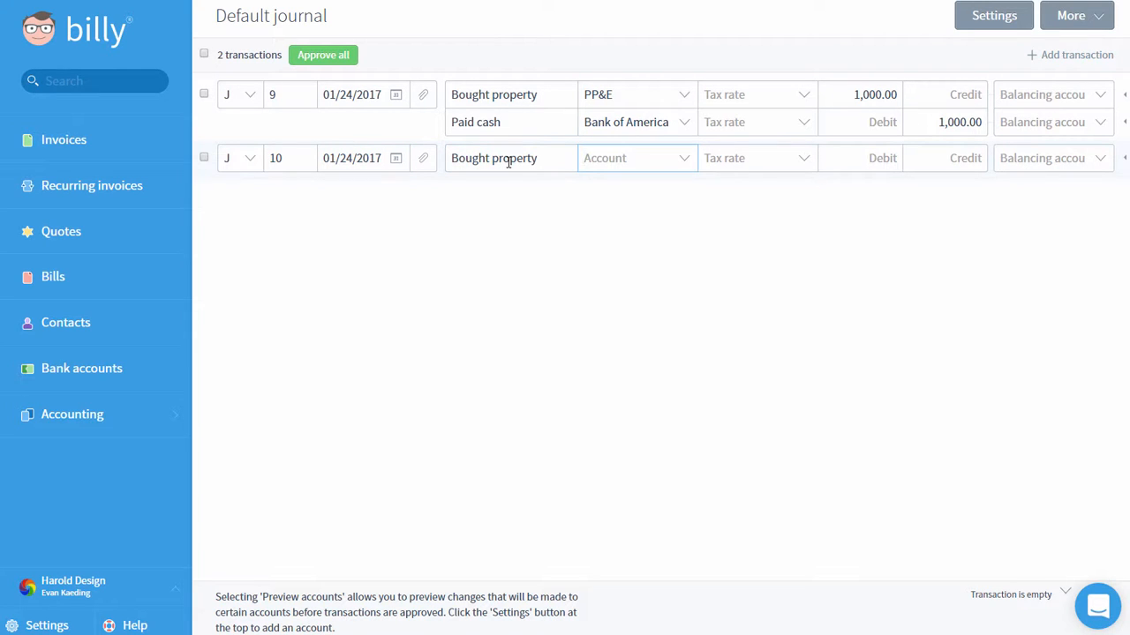
{"action": "type", "text": "pp"}
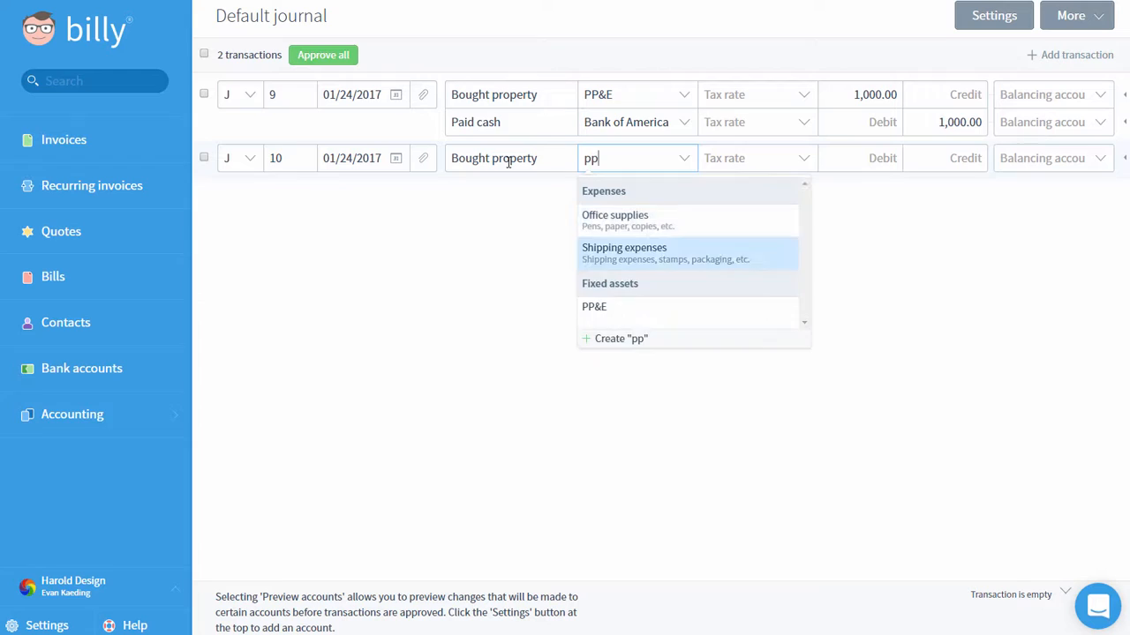
{"action": "left_click", "coordinate": [594, 306]}
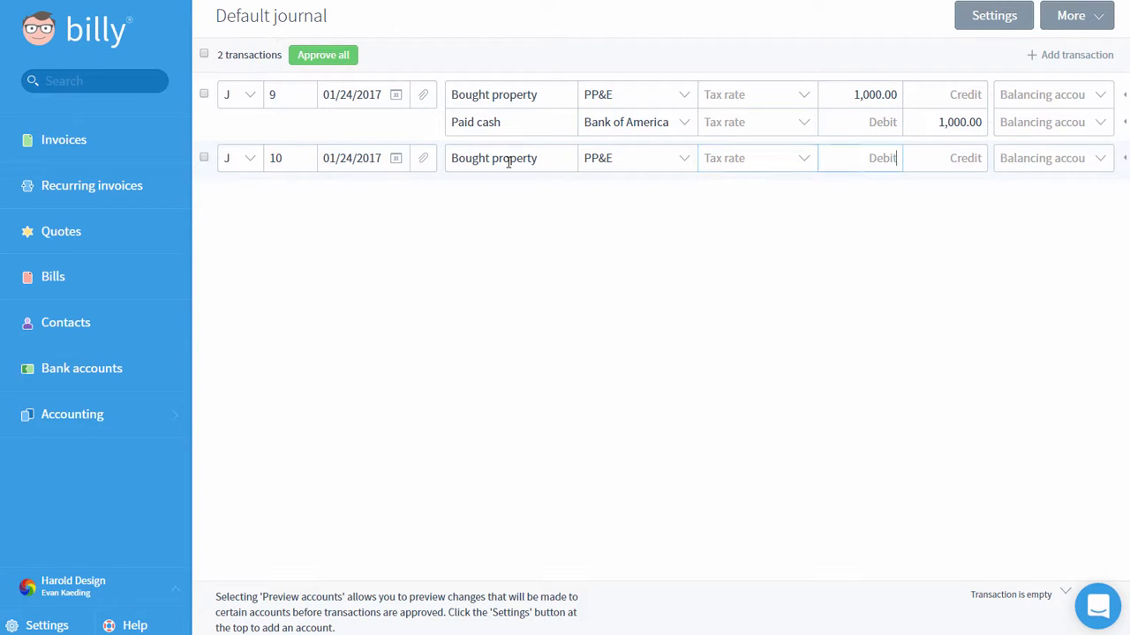
{"action": "type", "text": "1000.00"}
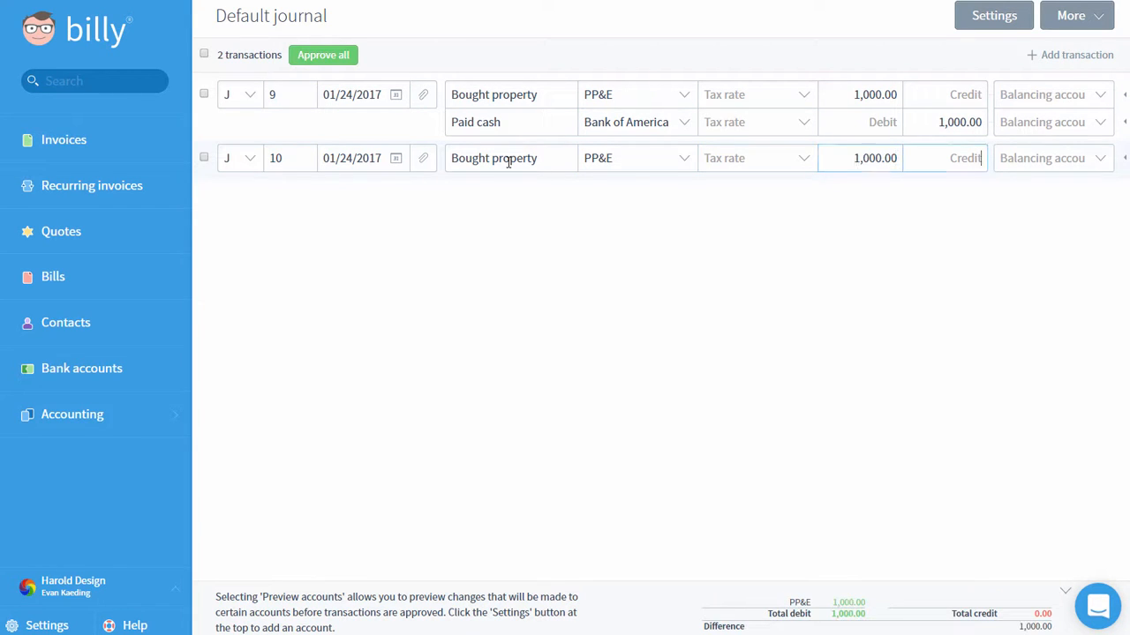
{"action": "type", "text": "bank"}
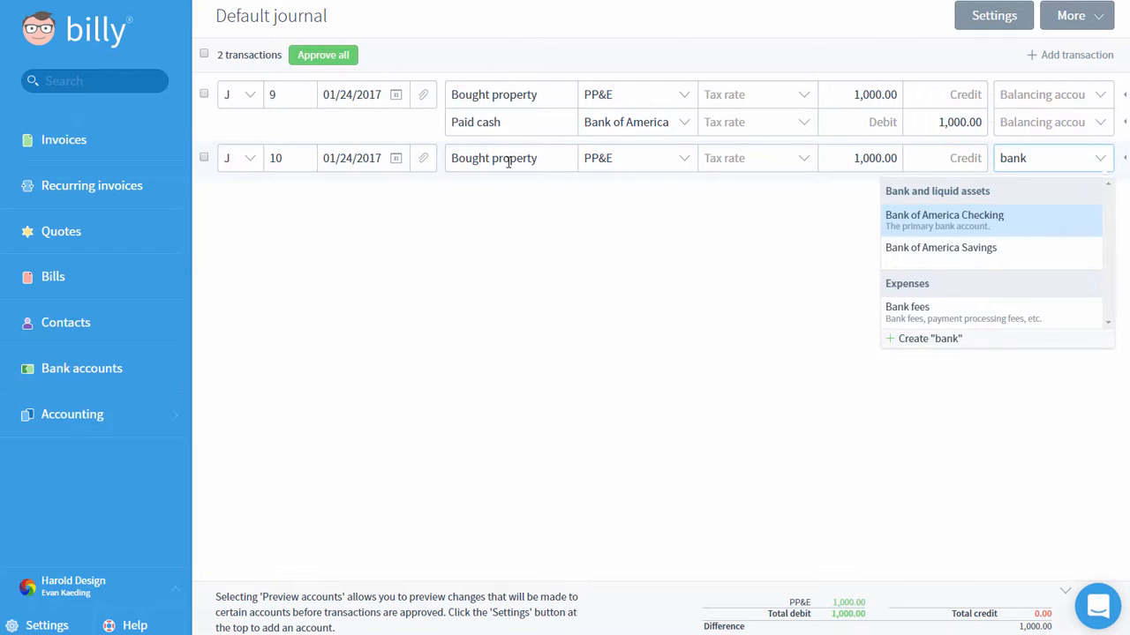
{"action": "left_click", "coordinate": [944, 216]}
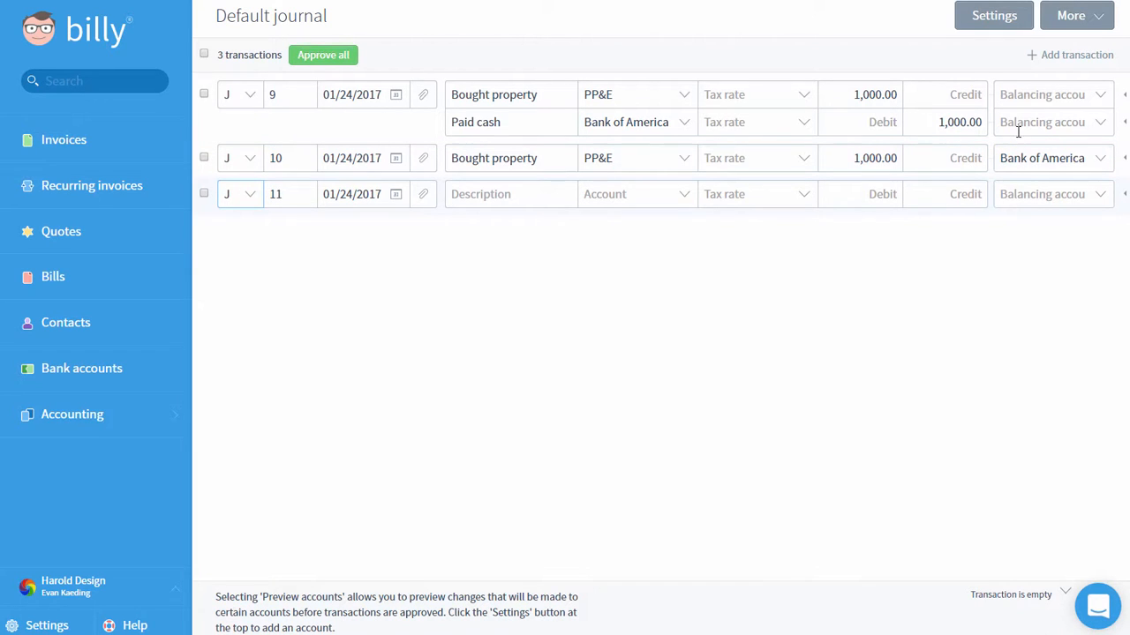
{"action": "left_click", "coordinate": [1041, 158]}
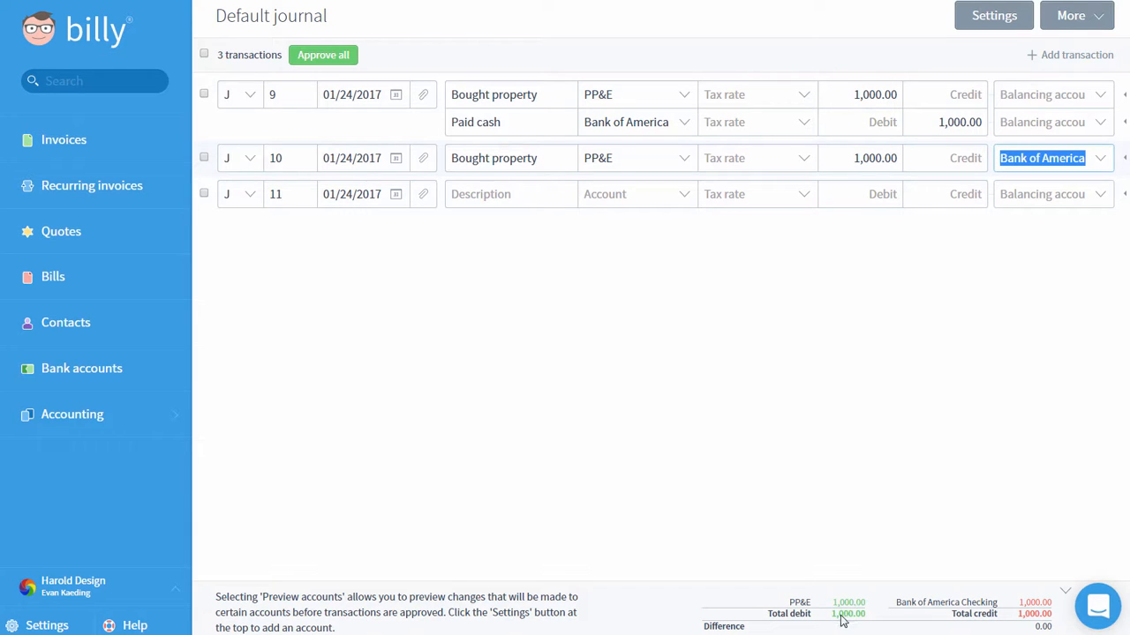
{"action": "mouse_move", "coordinate": [913, 622]}
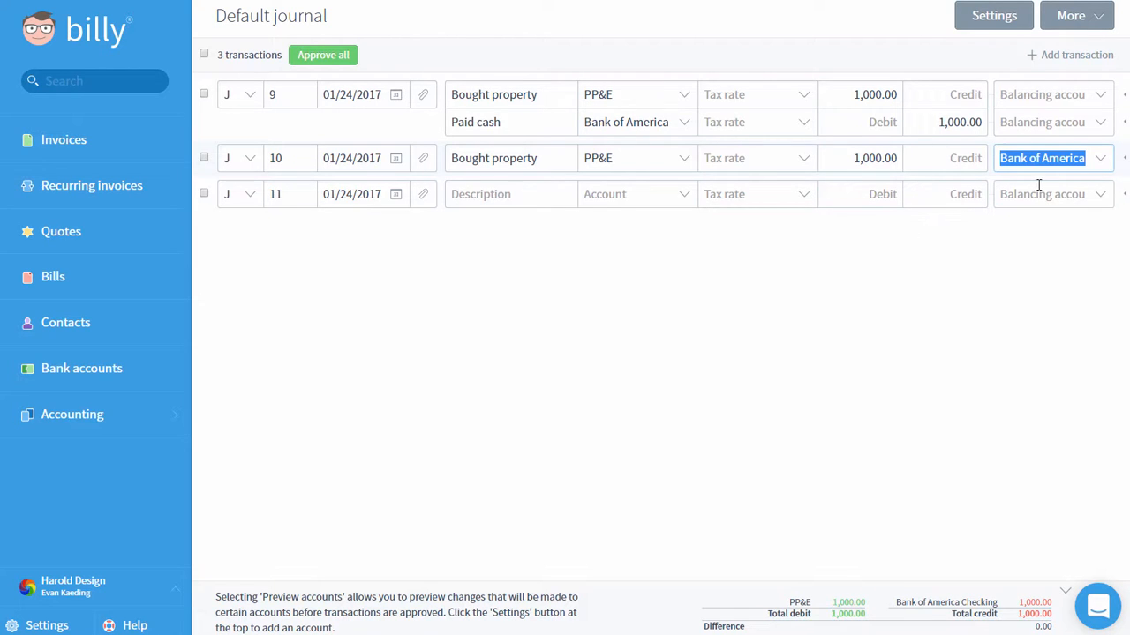
{"action": "mouse_move", "coordinate": [1083, 194]}
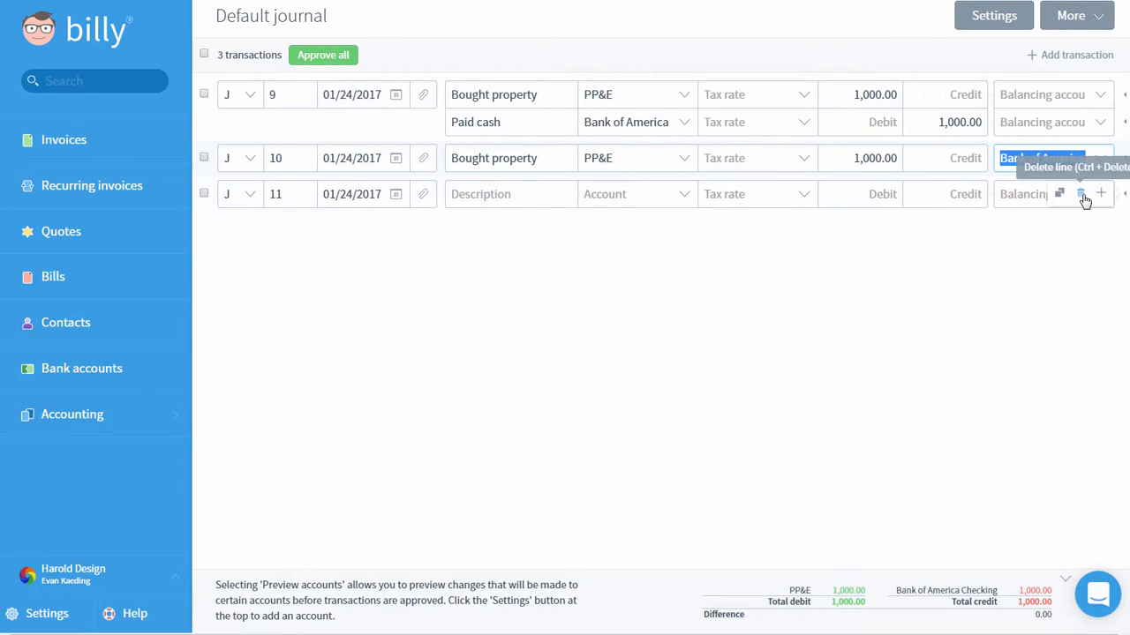
{"action": "left_click", "coordinate": [1079, 194]}
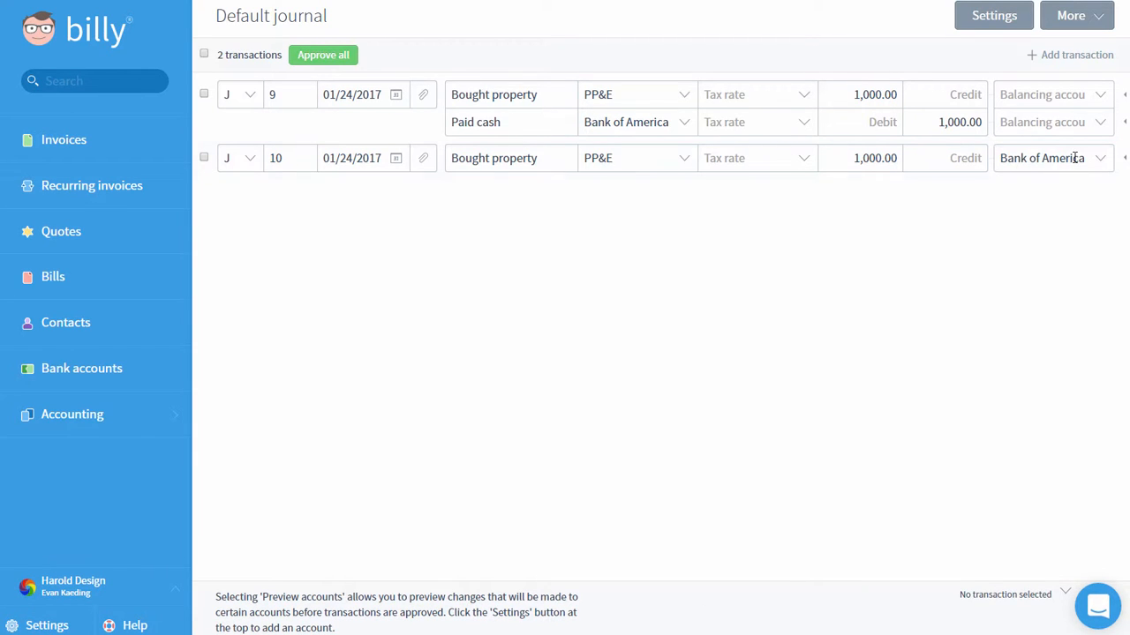
Create entry 11: Other revenue, Washington Sales Tax Rate, 100.00 credit, balancing account Bank of America Checking.
{"action": "left_click", "coordinate": [1046, 158]}
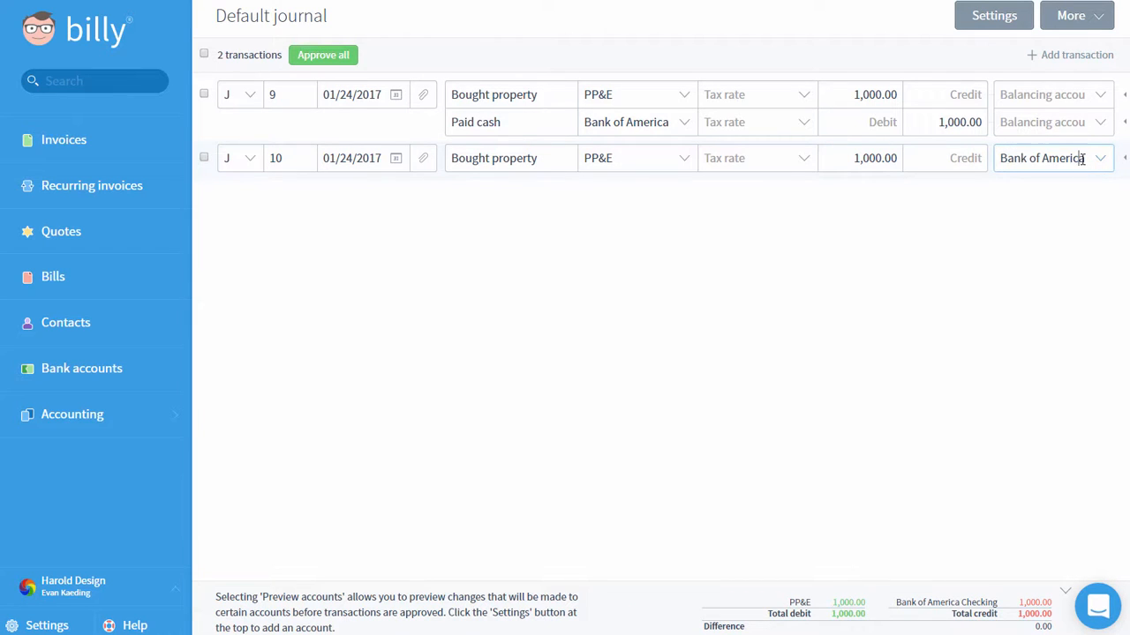
{"action": "left_click", "coordinate": [1070, 55]}
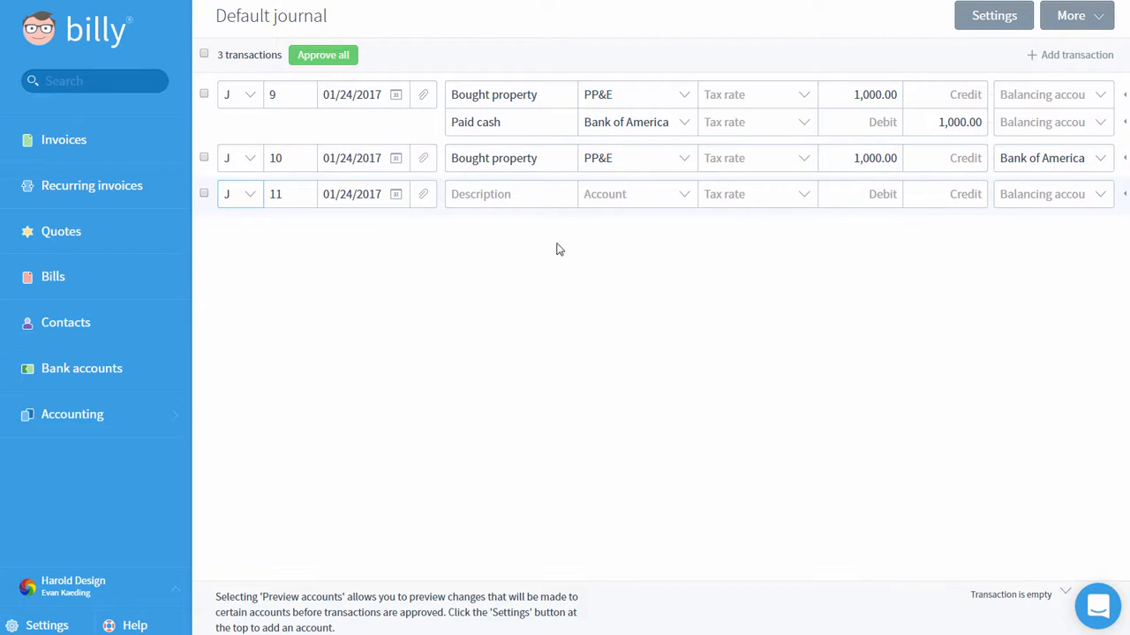
{"action": "mouse_move", "coordinate": [524, 239]}
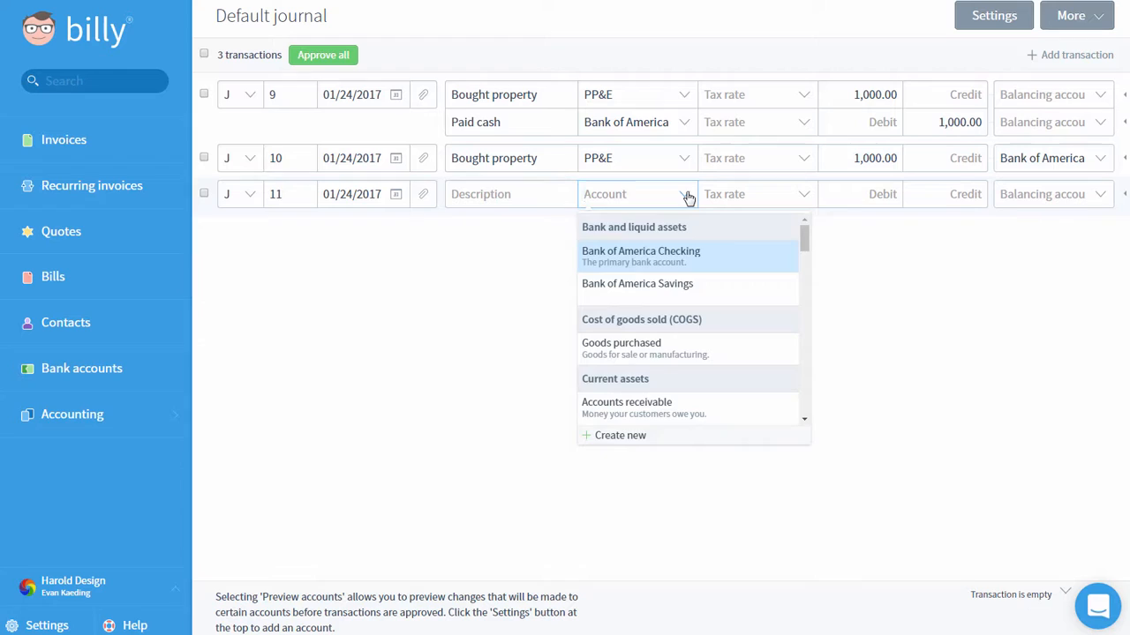
{"action": "type", "text": "other"}
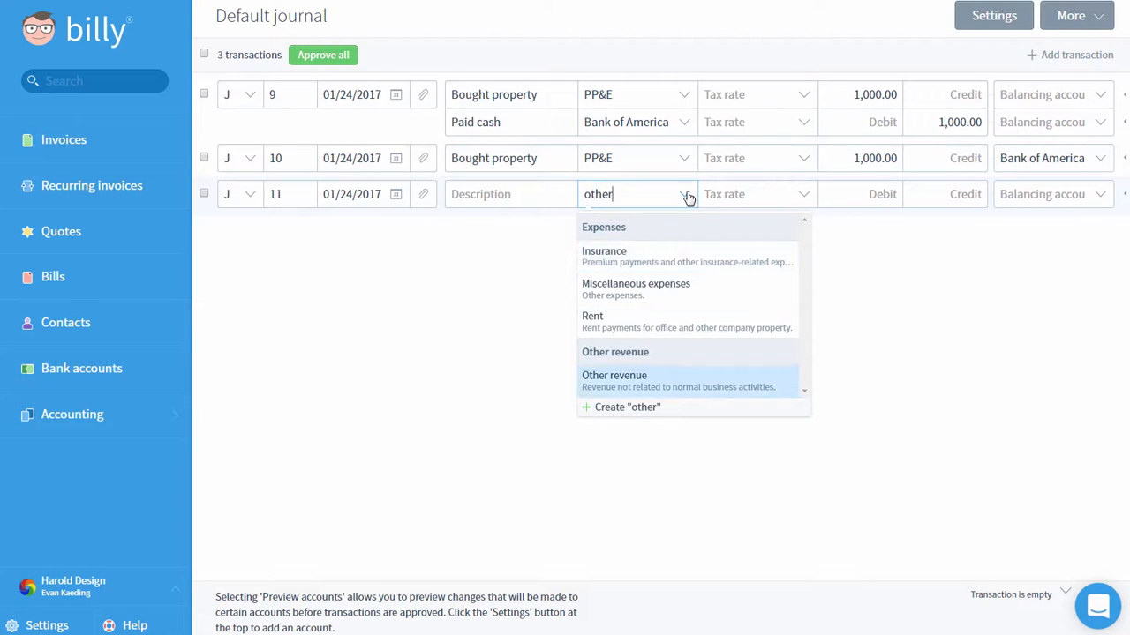
{"action": "left_click", "coordinate": [613, 376]}
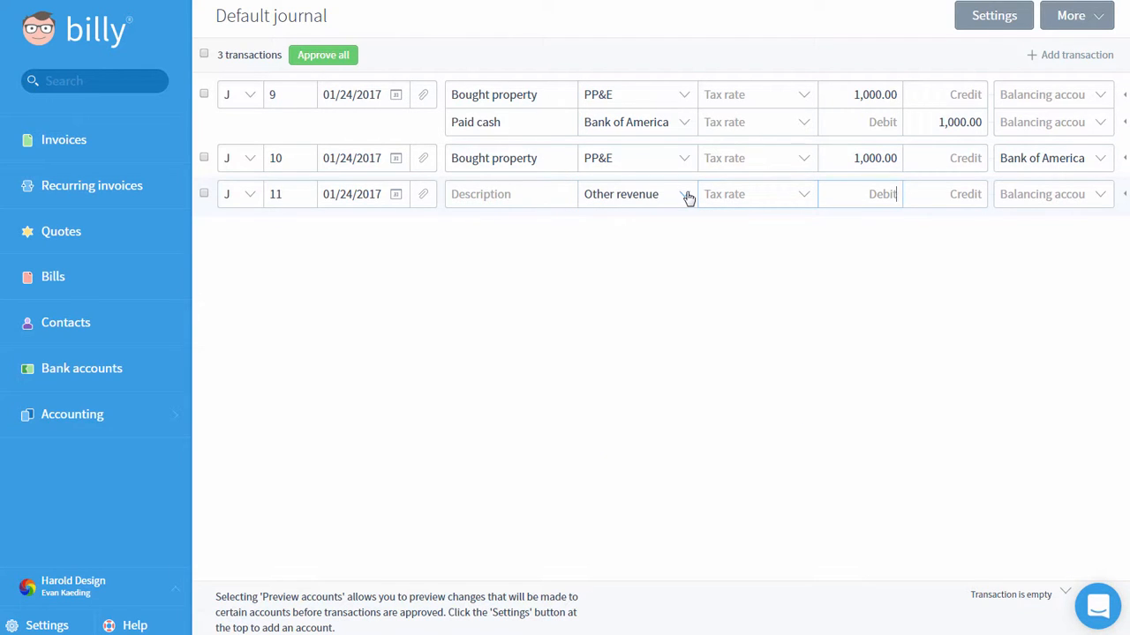
{"action": "type", "text": "w"}
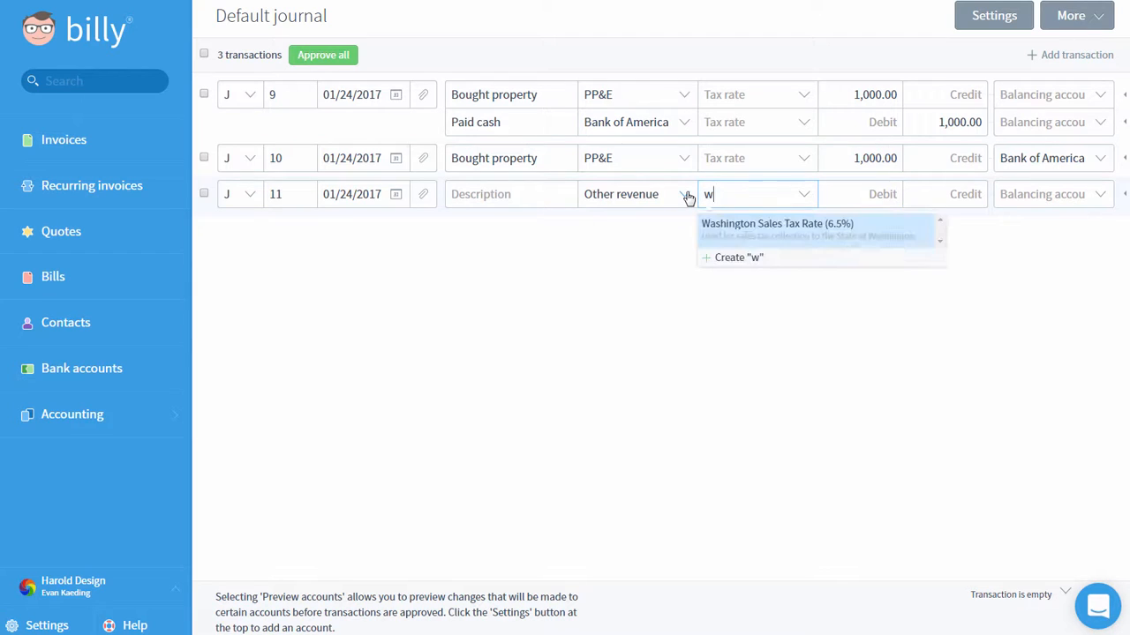
{"action": "left_click", "coordinate": [777, 223]}
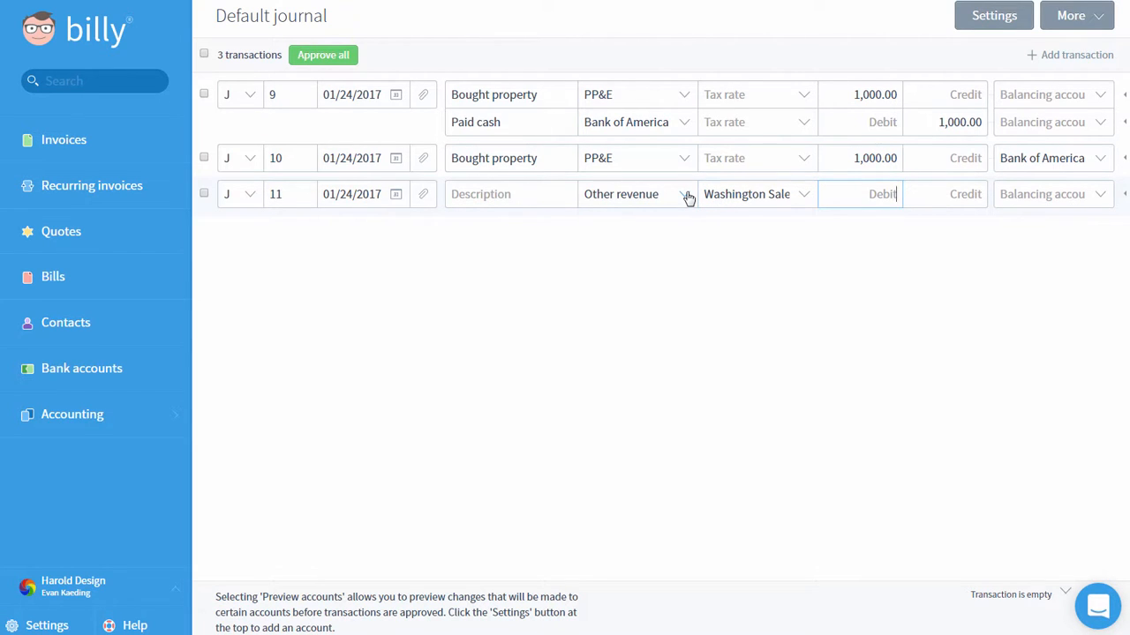
{"action": "type", "text": "100.00"}
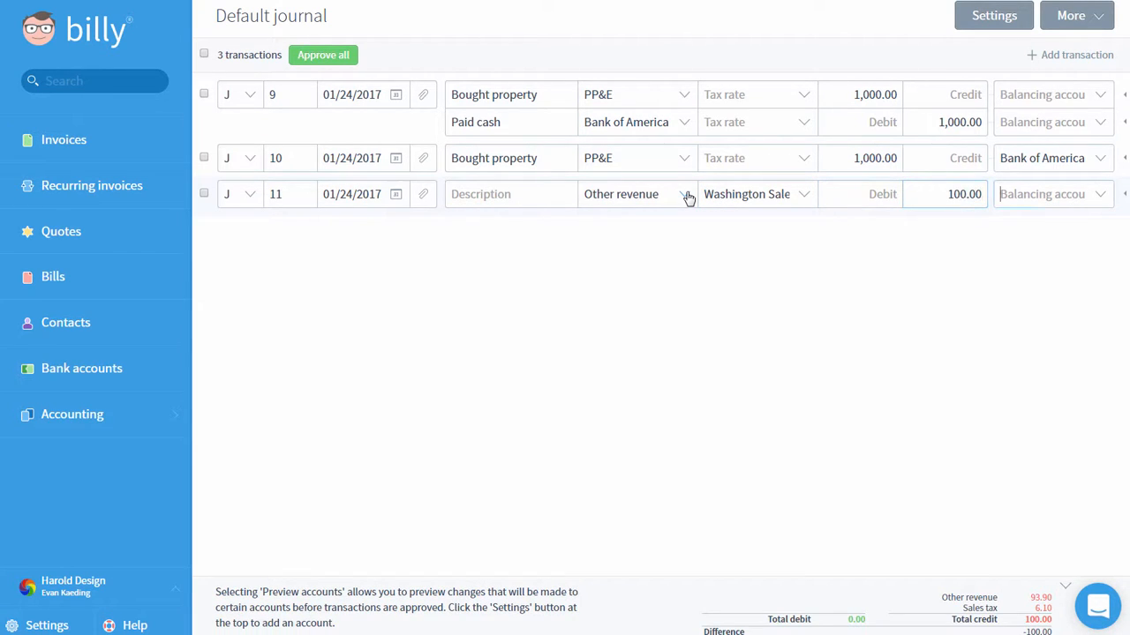
{"action": "type", "text": "bank"}
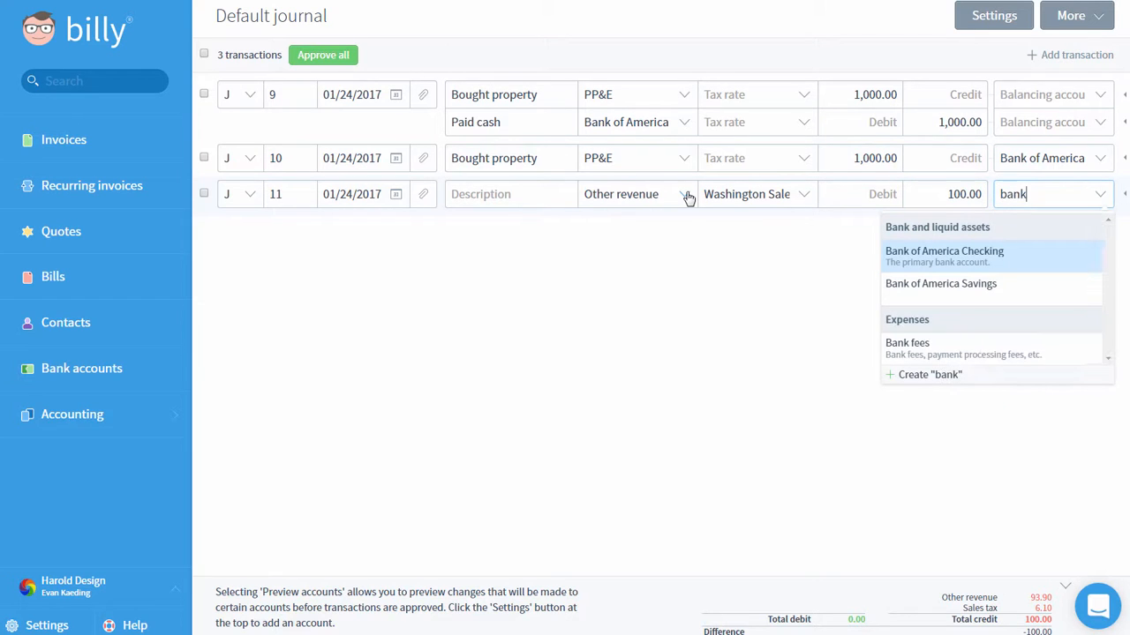
{"action": "left_click", "coordinate": [944, 256]}
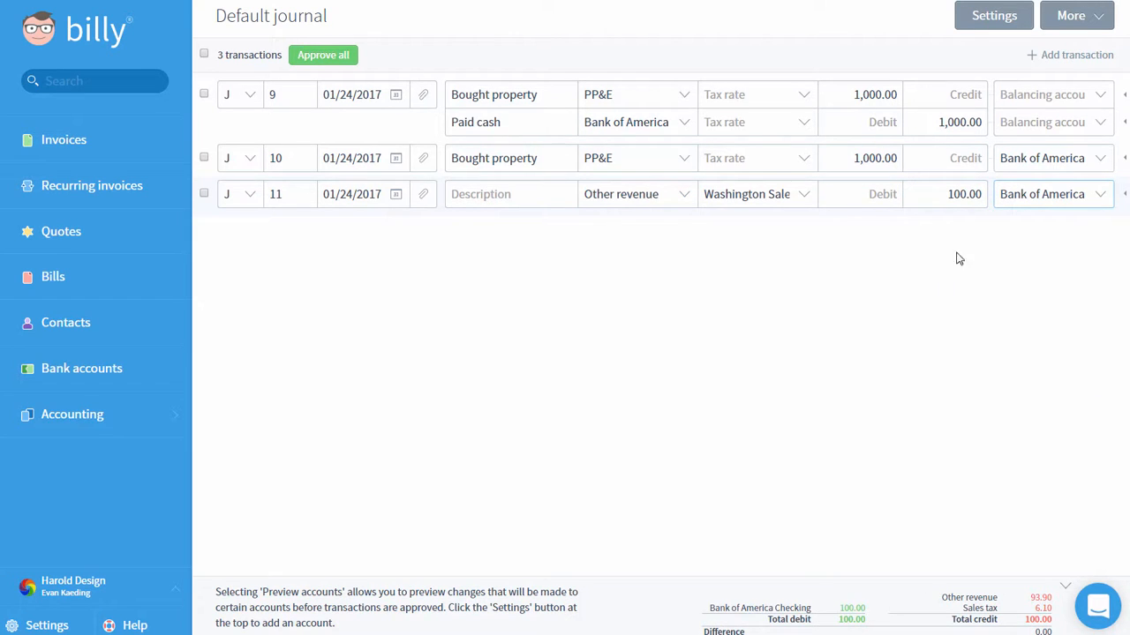
{"action": "mouse_move", "coordinate": [1062, 62]}
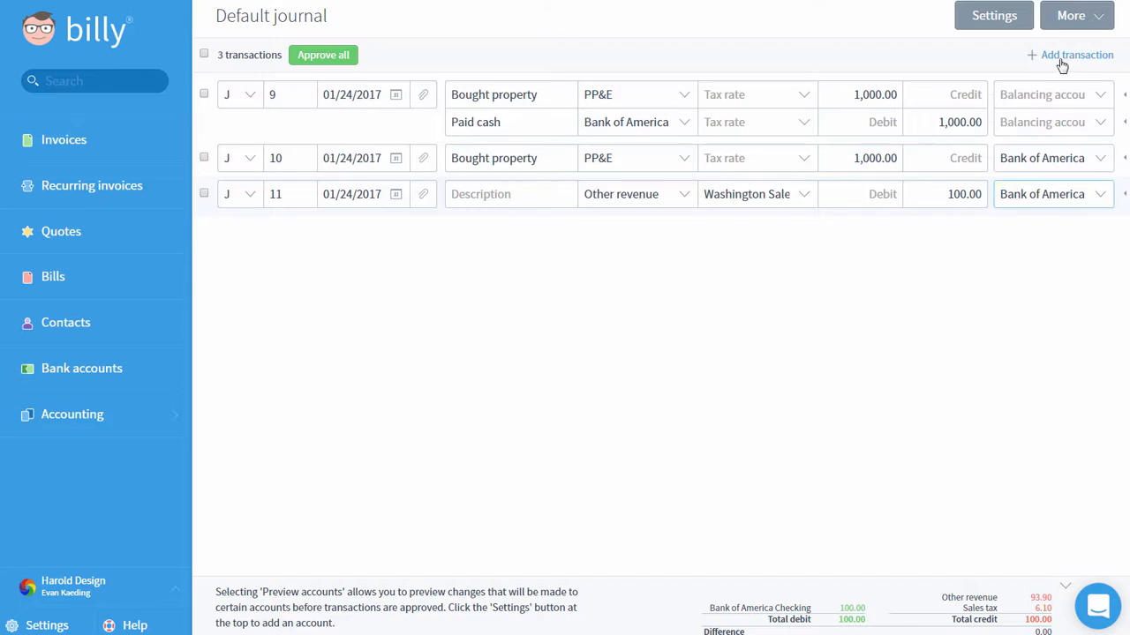
Create entry 12 of type C, 'Customer payment' for invoice #3 - PDX Marketing, balanced to Bank of America Checking.
{"action": "left_click", "coordinate": [1074, 55]}
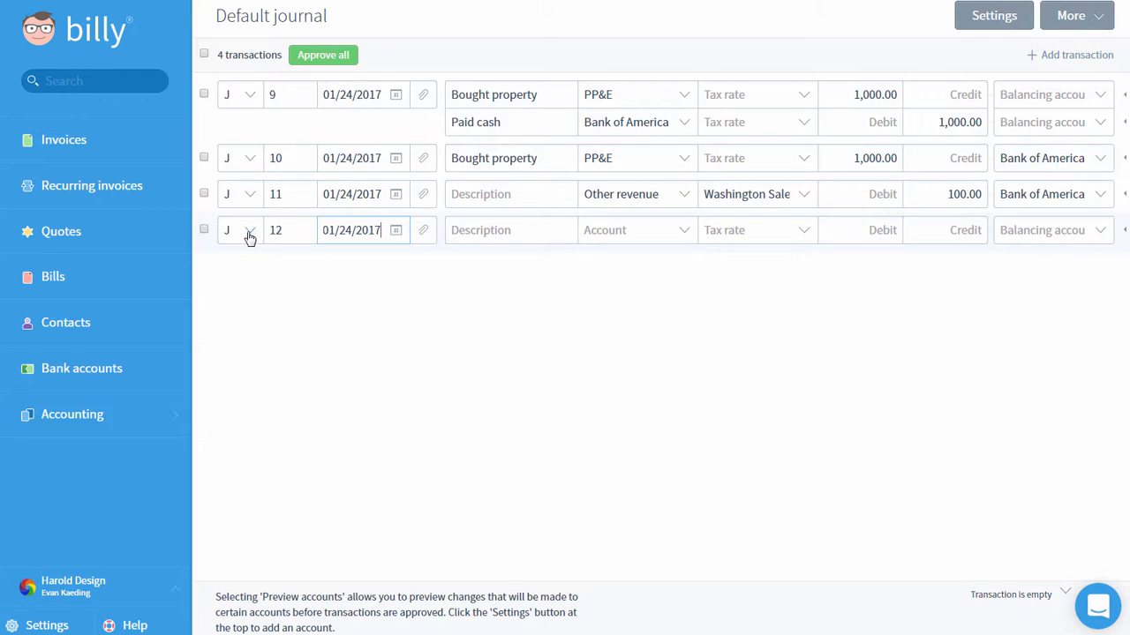
{"action": "left_click", "coordinate": [250, 229]}
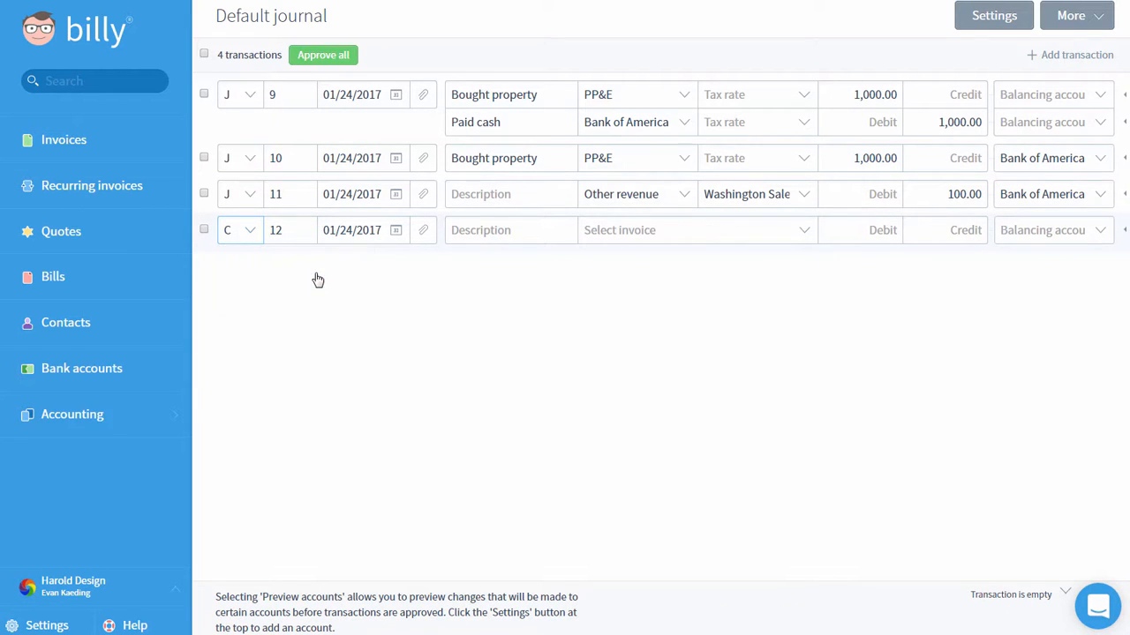
{"action": "left_click", "coordinate": [510, 229]}
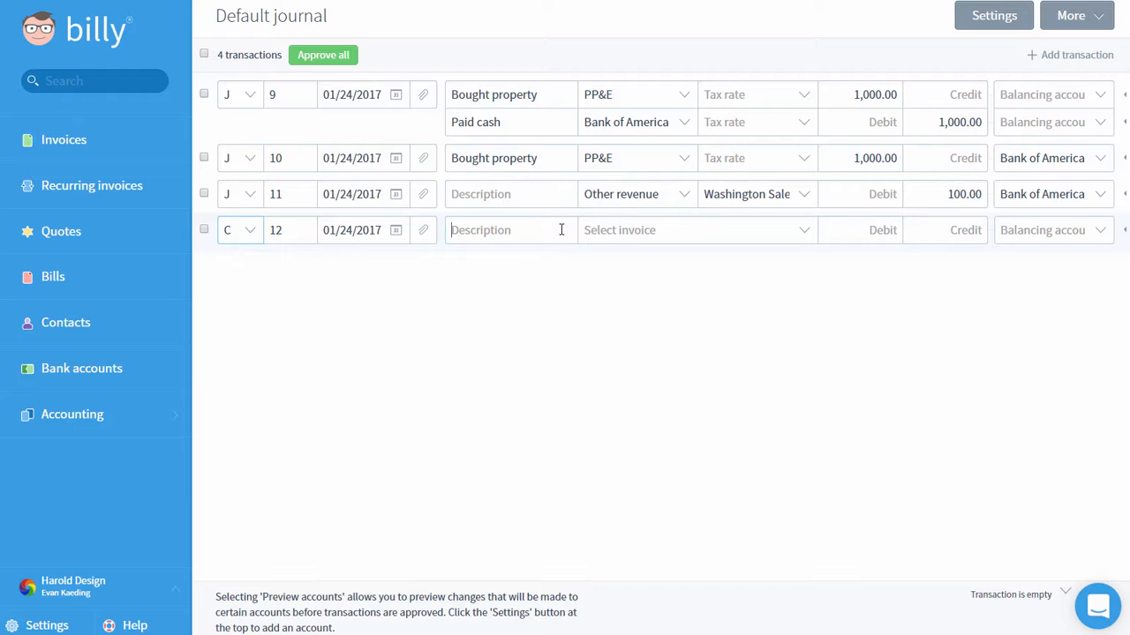
{"action": "type", "text": "Customer pa"}
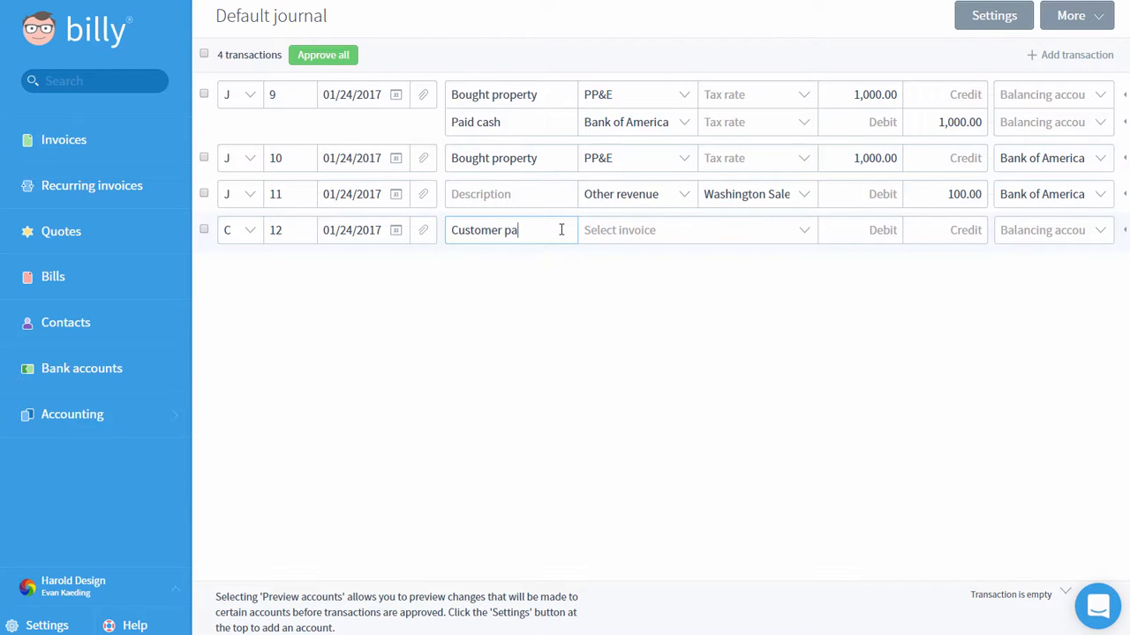
{"action": "type", "text": "yment"}
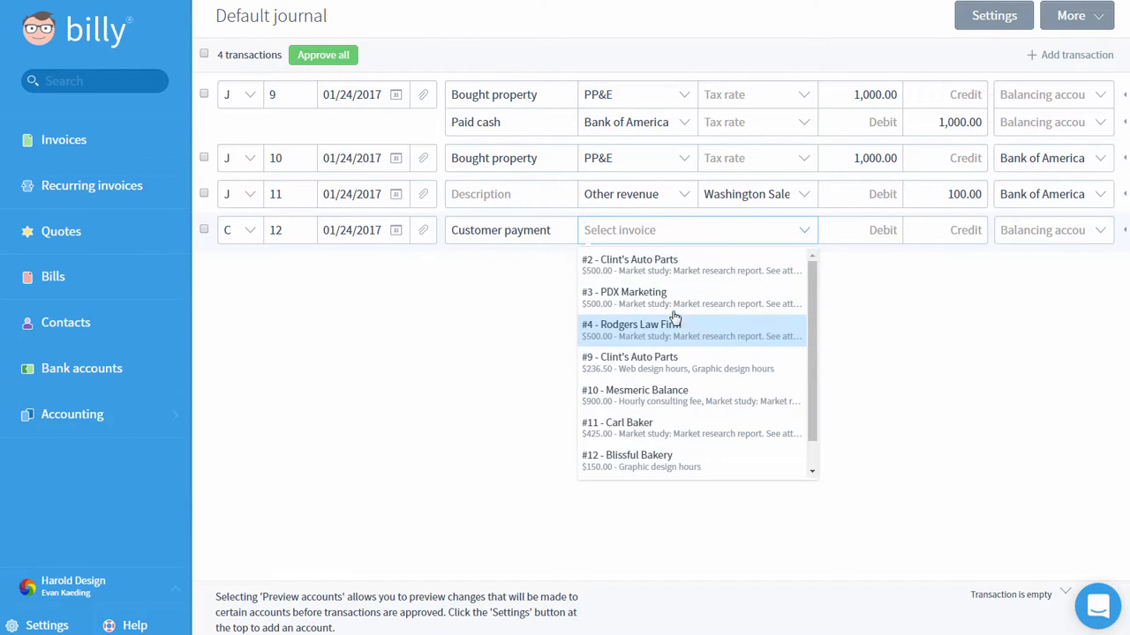
{"action": "left_click", "coordinate": [626, 296]}
{"action": "type", "text": "bank"}
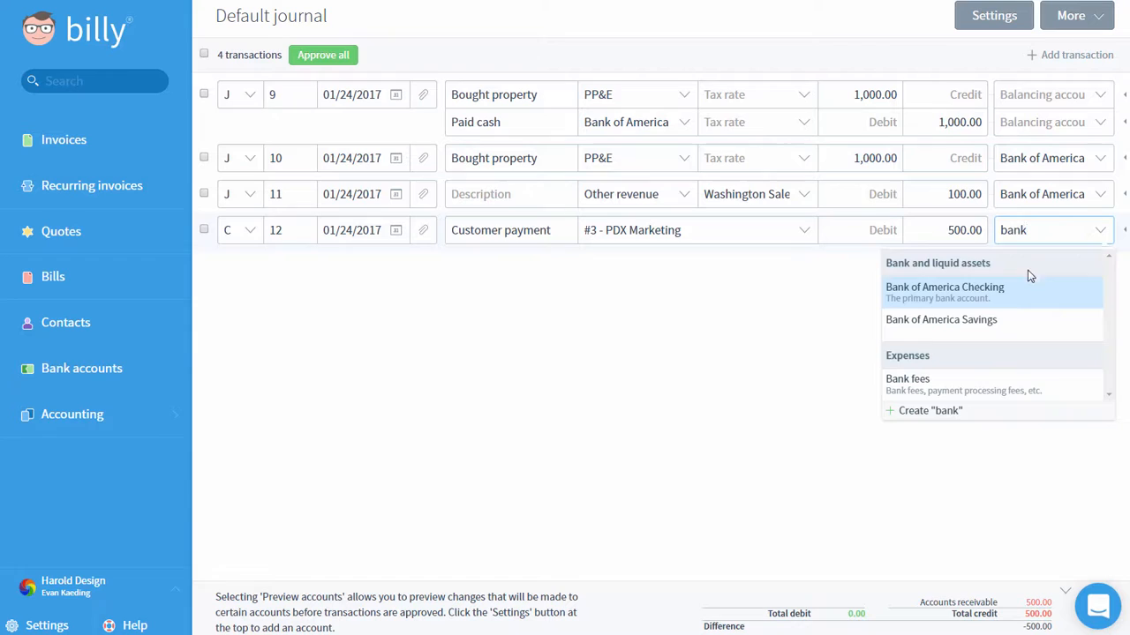
{"action": "left_click", "coordinate": [944, 287]}
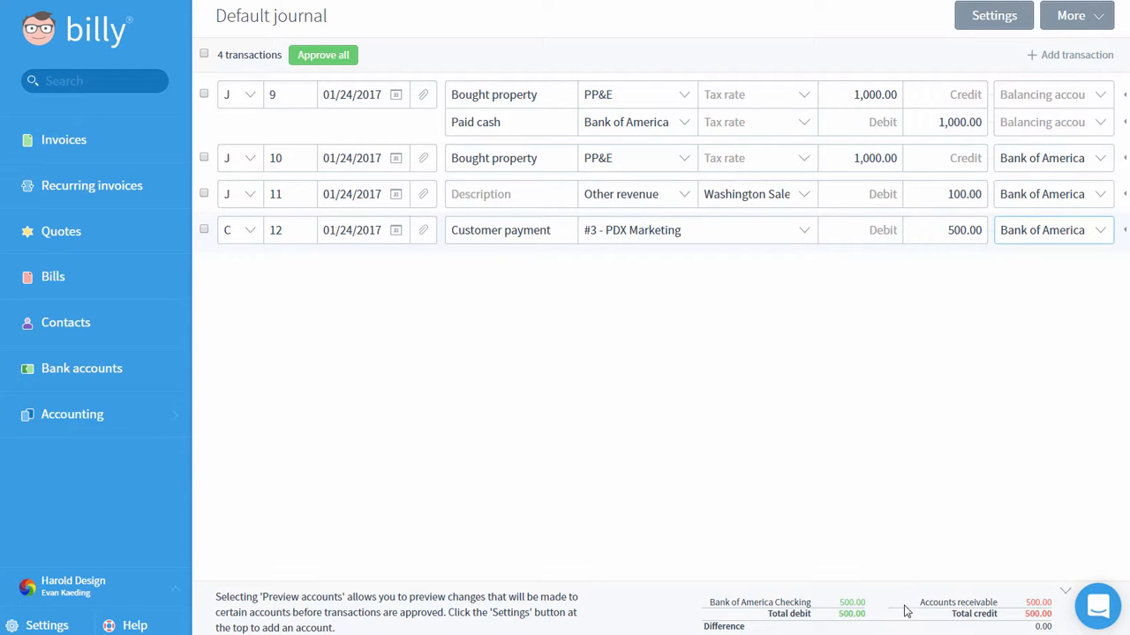
{"action": "mouse_move", "coordinate": [899, 534]}
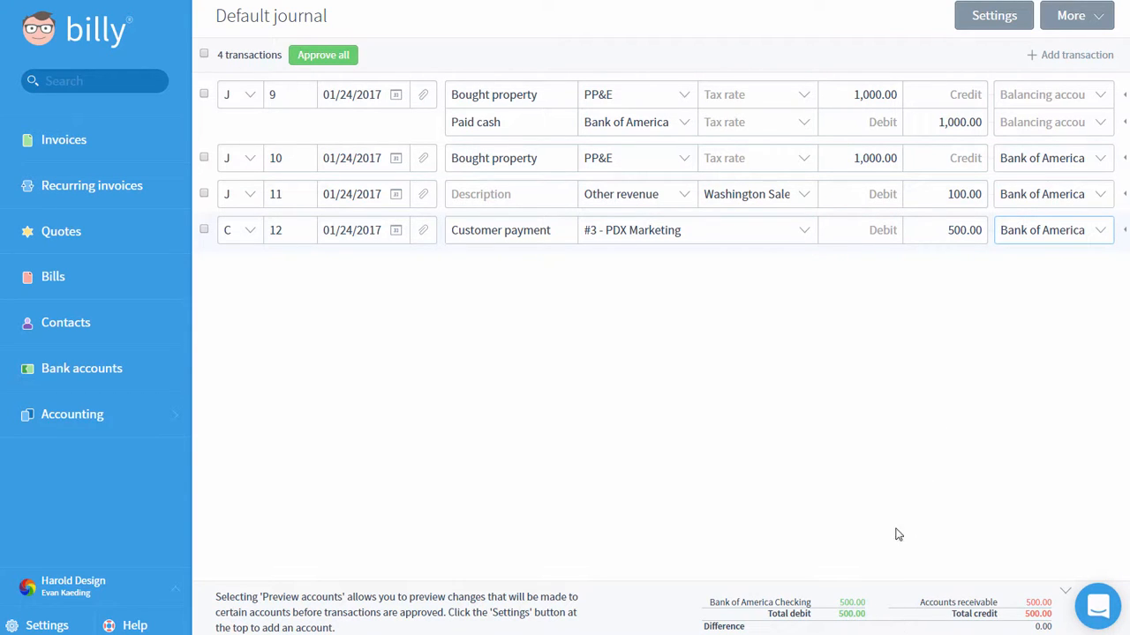
{"action": "mouse_move", "coordinate": [854, 280]}
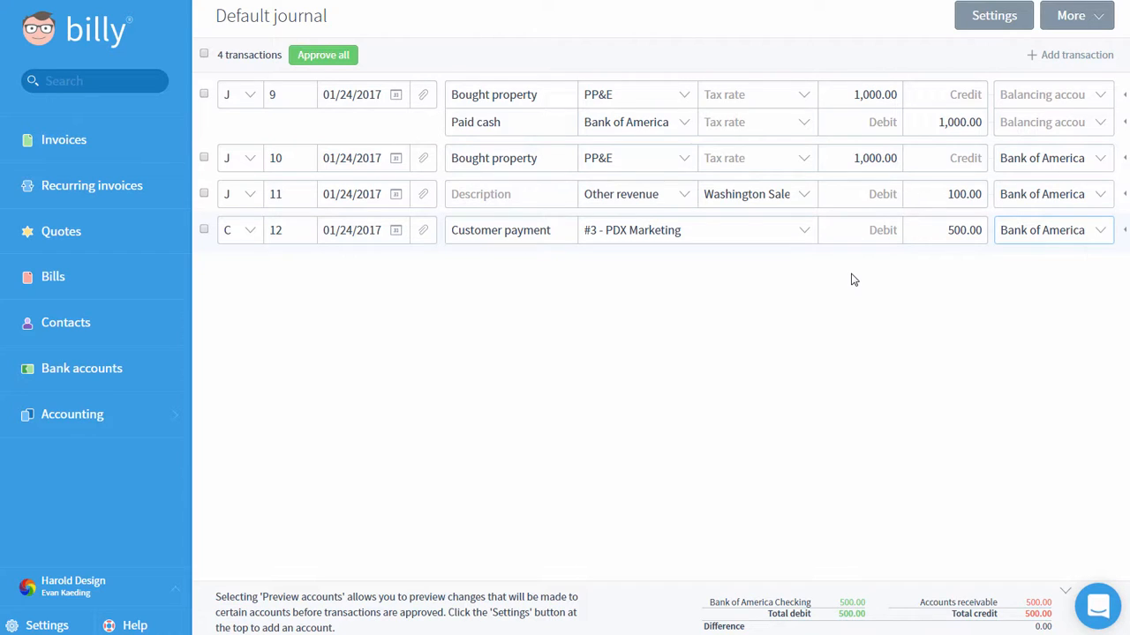
{"action": "mouse_move", "coordinate": [219, 72]}
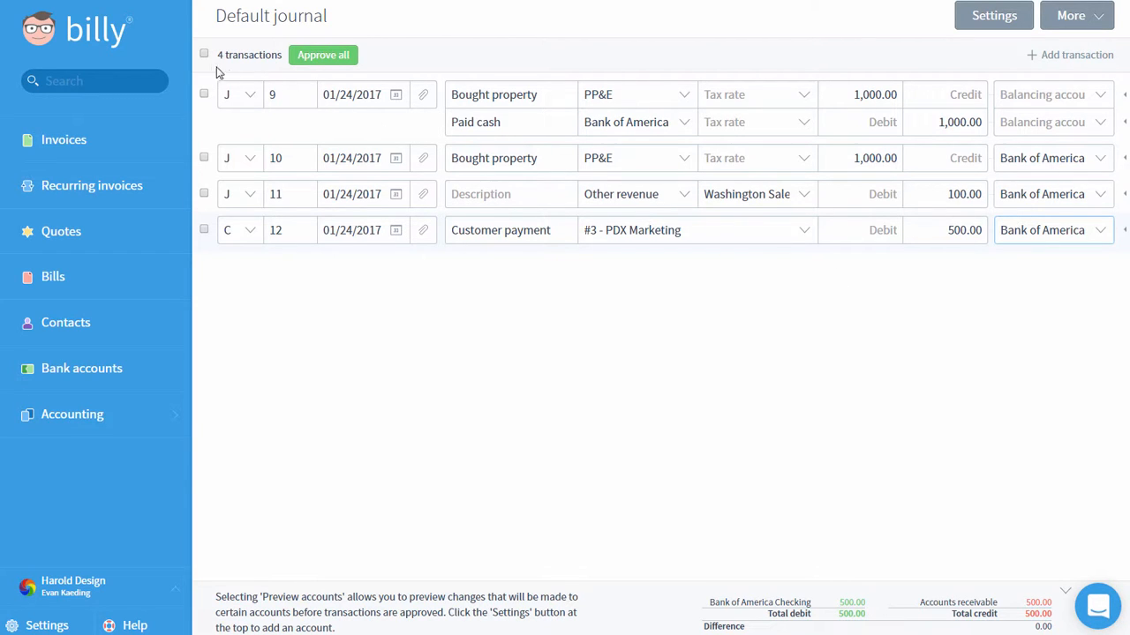
Select all four drafts, approve them and confirm in the dialog.
{"action": "left_click", "coordinate": [205, 54]}
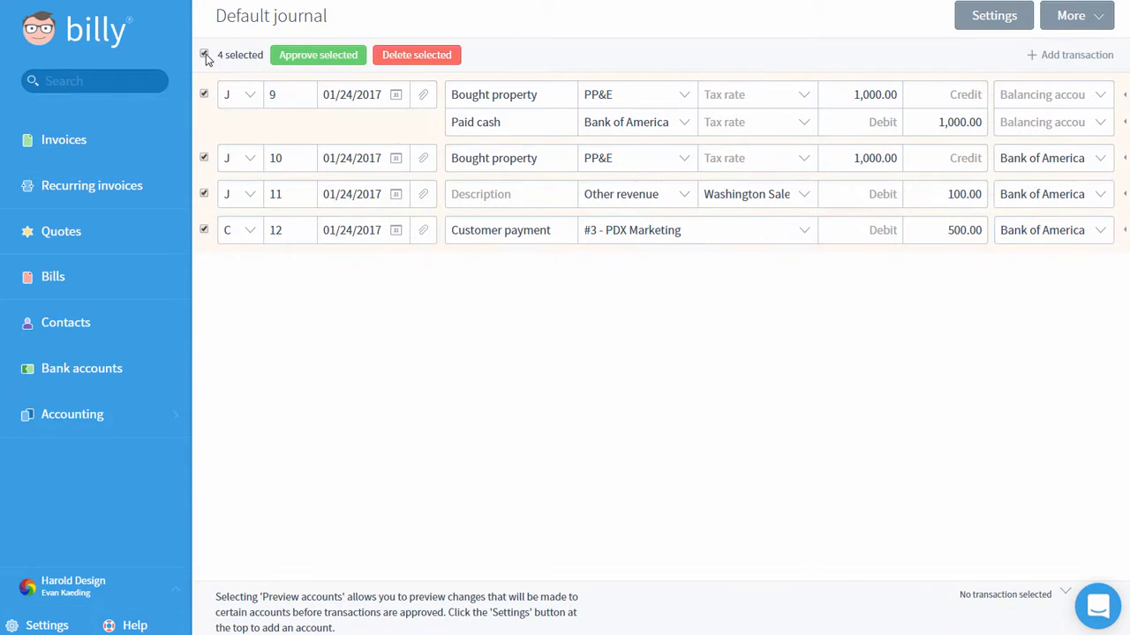
{"action": "left_click", "coordinate": [317, 54]}
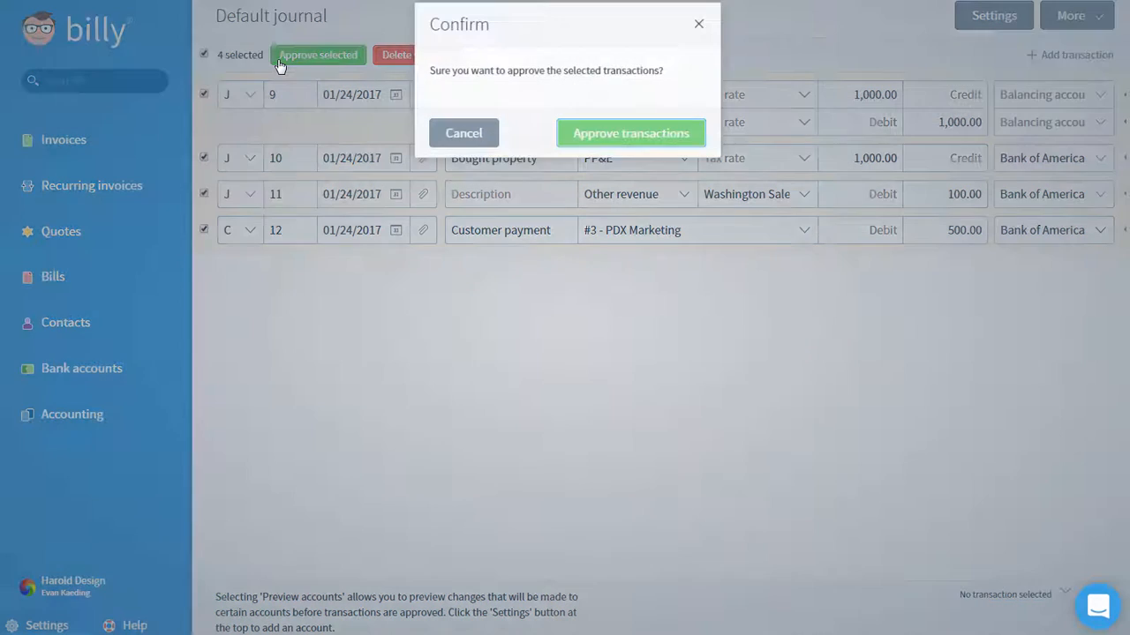
{"action": "left_click", "coordinate": [631, 132]}
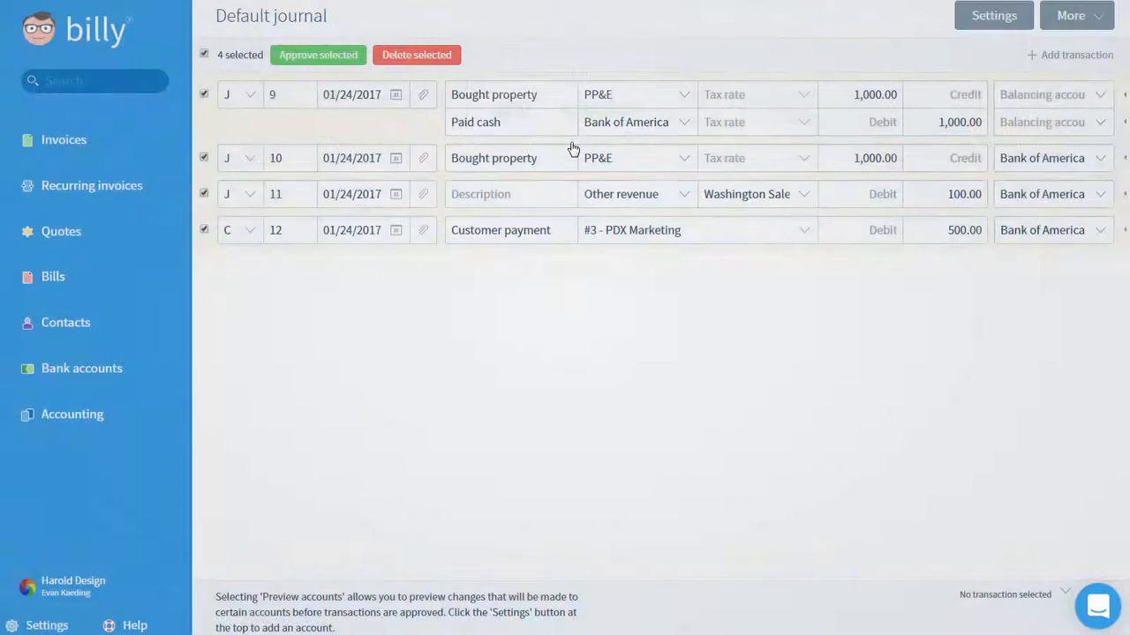